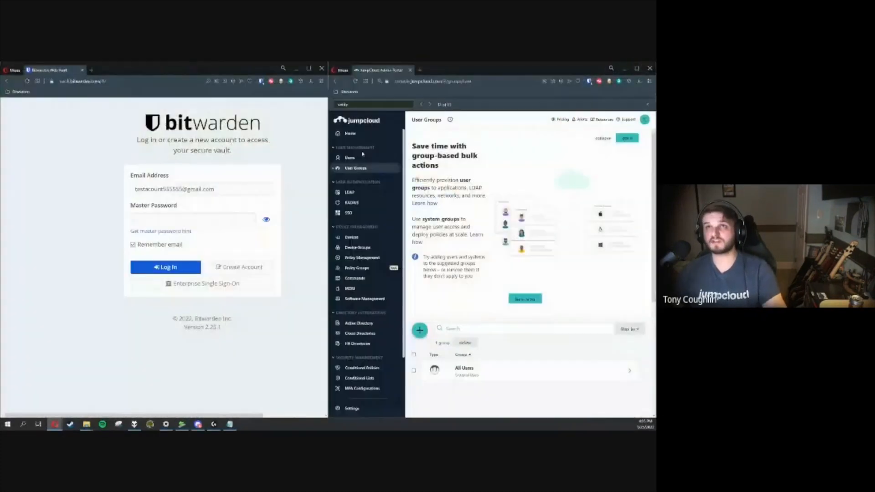
Step: Log in to the vault with the master password autofilled from the Bitwarden context menu
{"action": "left_click", "coordinate": [194, 218]}
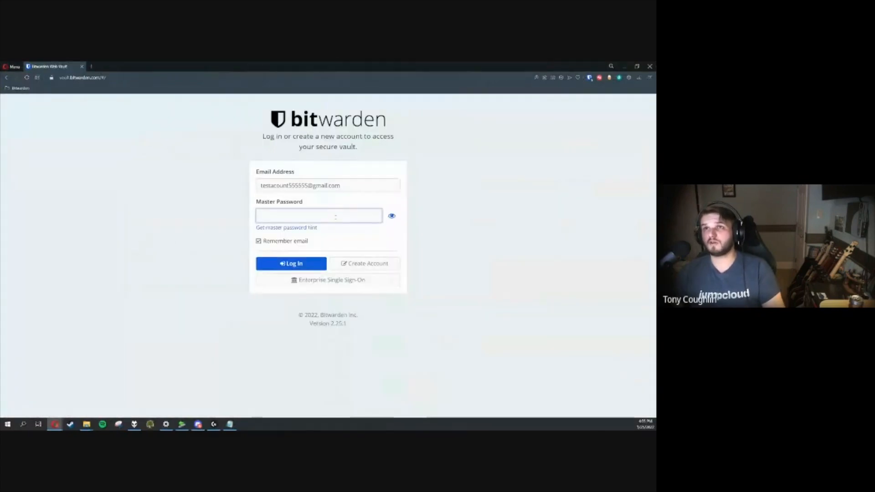
{"action": "right_click", "coordinate": [319, 216]}
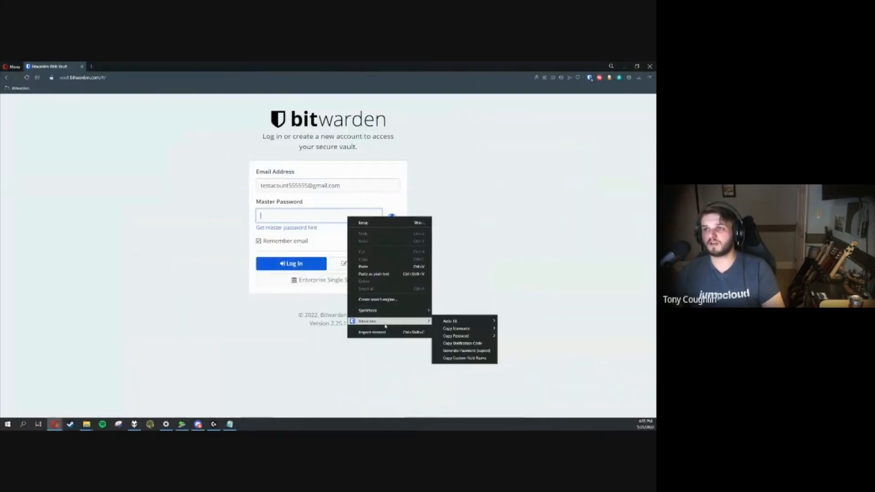
{"action": "left_click", "coordinate": [417, 294]}
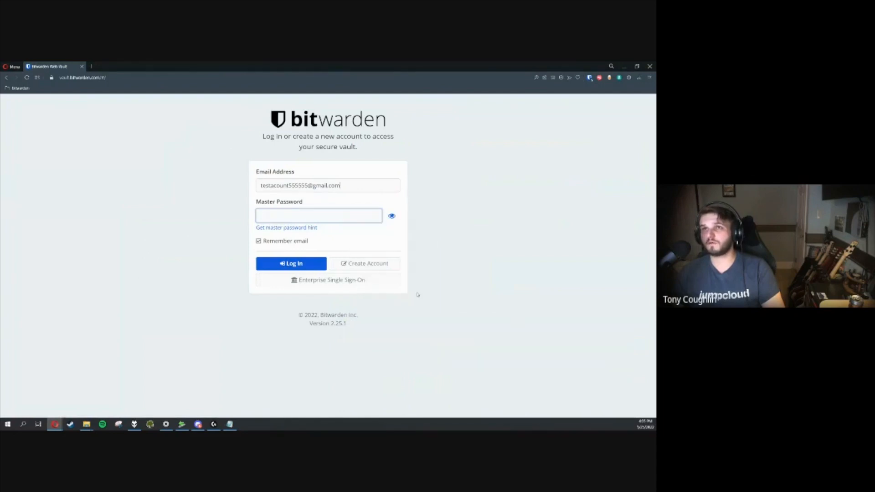
{"action": "left_click", "coordinate": [291, 264]}
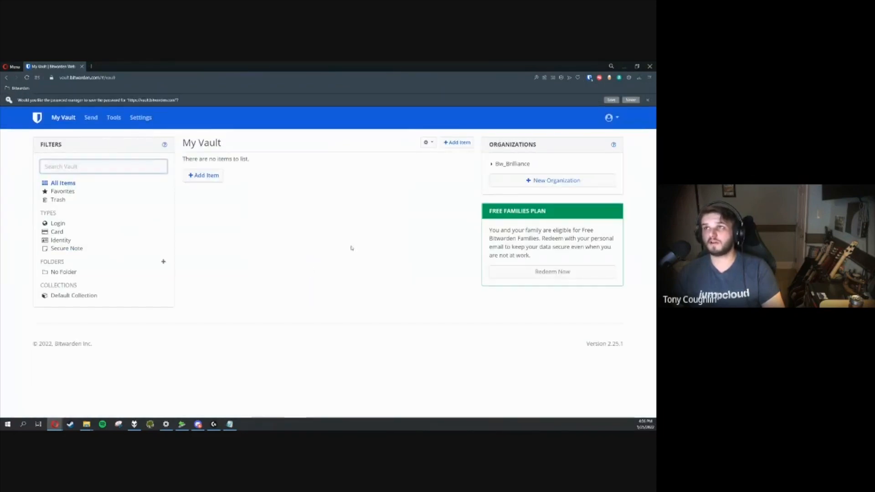
Step: Go to Bw_Brilliance > Manage > Single Sign-On to see SAML 2.0 authentication allowed
{"action": "left_click", "coordinate": [511, 163]}
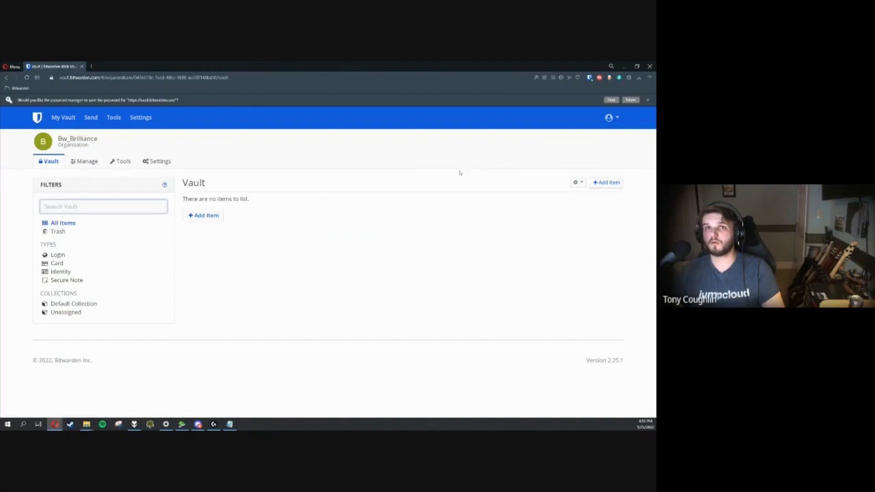
{"action": "mouse_move", "coordinate": [86, 161]}
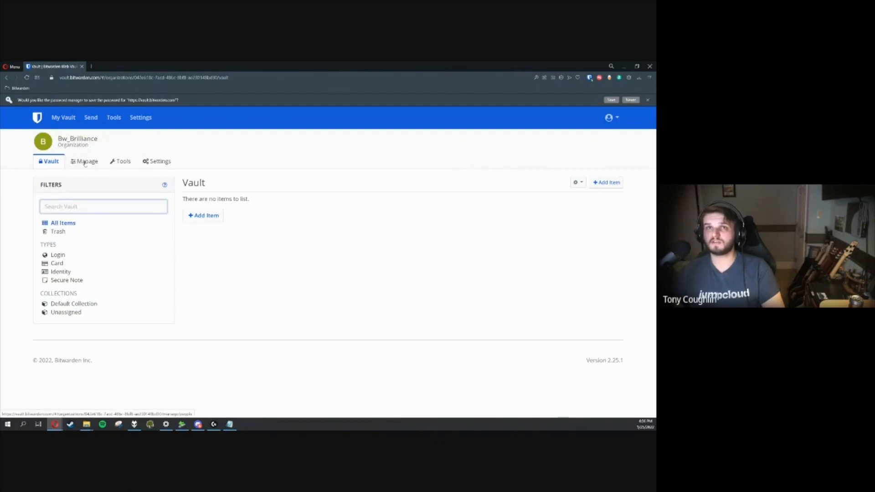
{"action": "left_click", "coordinate": [87, 162]}
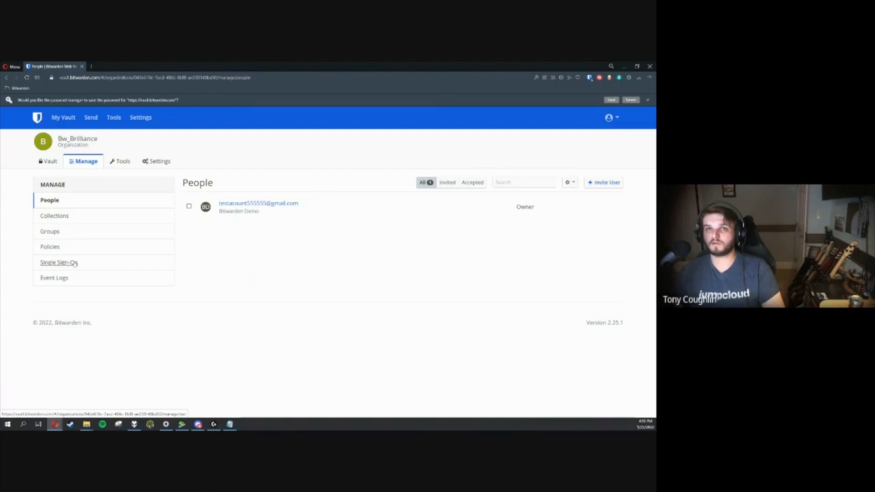
{"action": "left_click", "coordinate": [59, 263]}
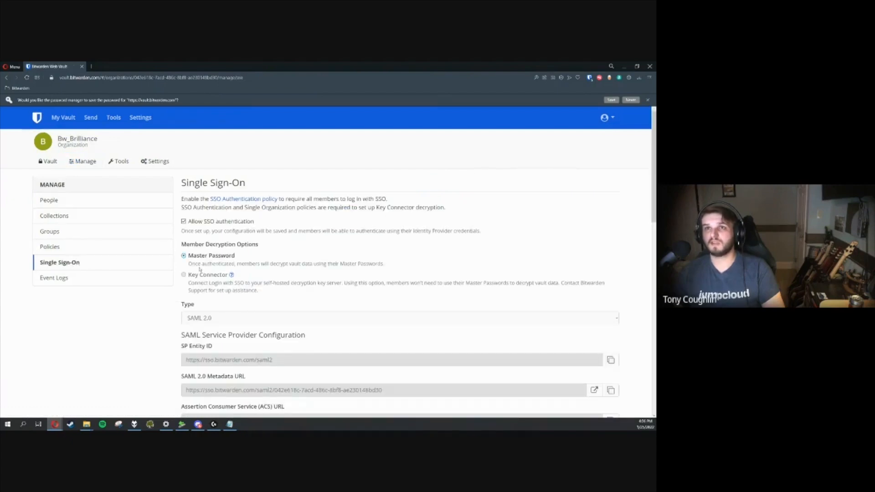
Step: Show JumpCloud's SSO applications list with the existing Bitwarden apps
{"action": "scroll", "scroll_direction": "down", "scroll_amount": 3}
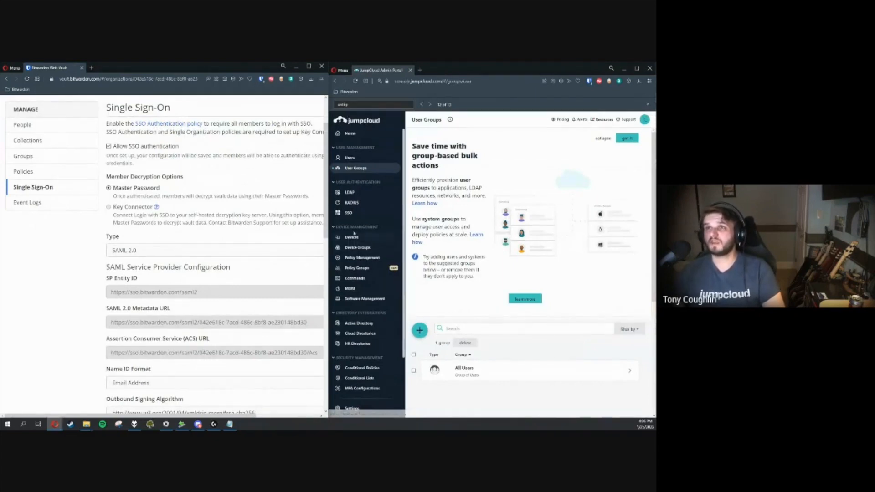
{"action": "mouse_move", "coordinate": [348, 213]}
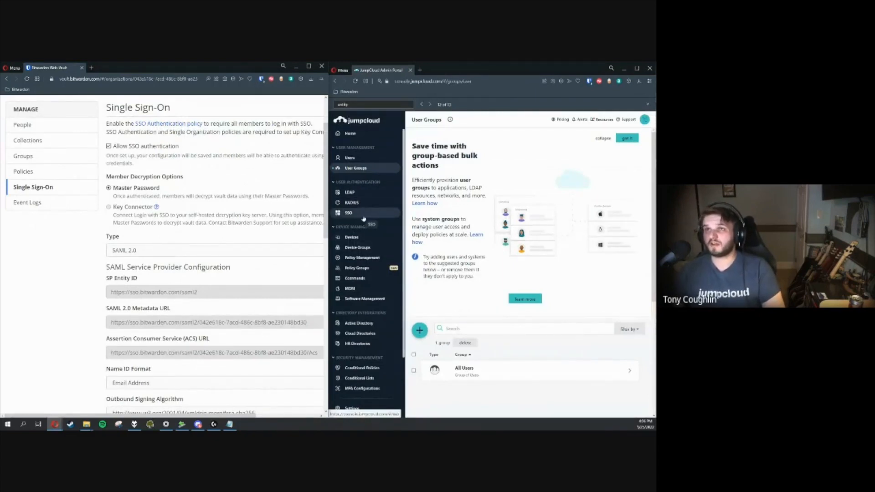
{"action": "left_click", "coordinate": [348, 212]}
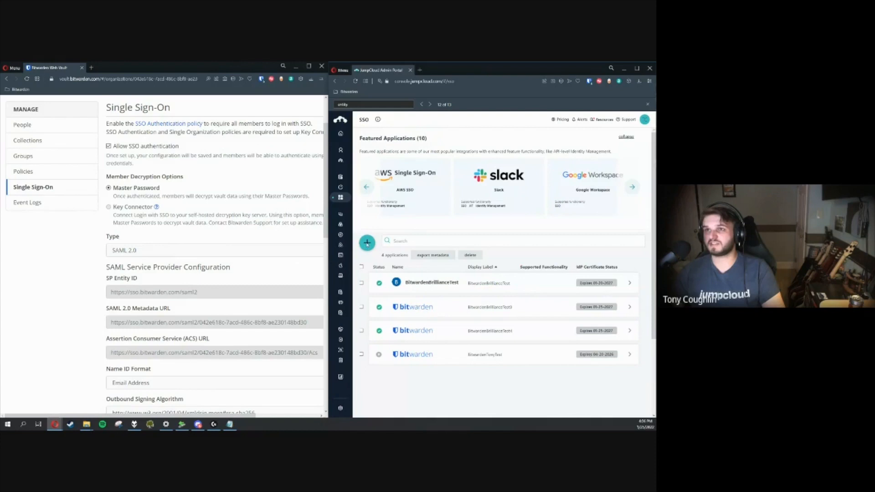
Step: Add a new Bitwarden app from the catalog (search 'bit') and fill its Display Label
{"action": "left_click", "coordinate": [367, 243]}
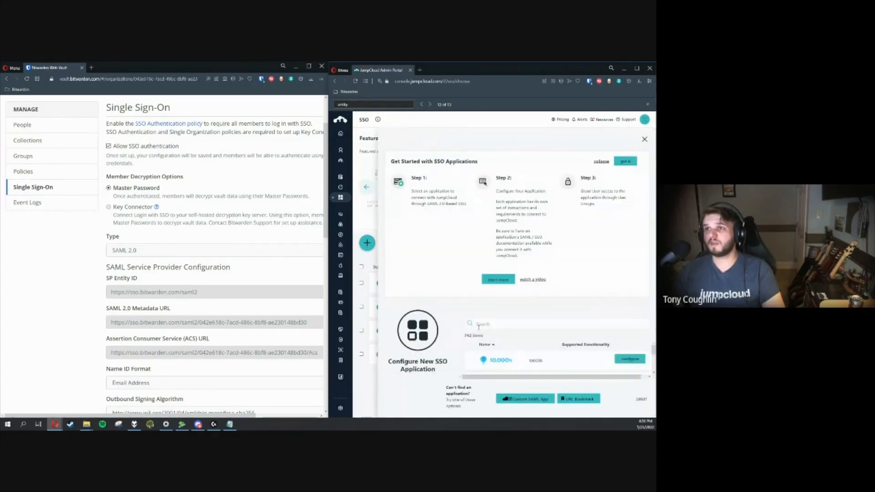
{"action": "type", "text": "bitwa"}
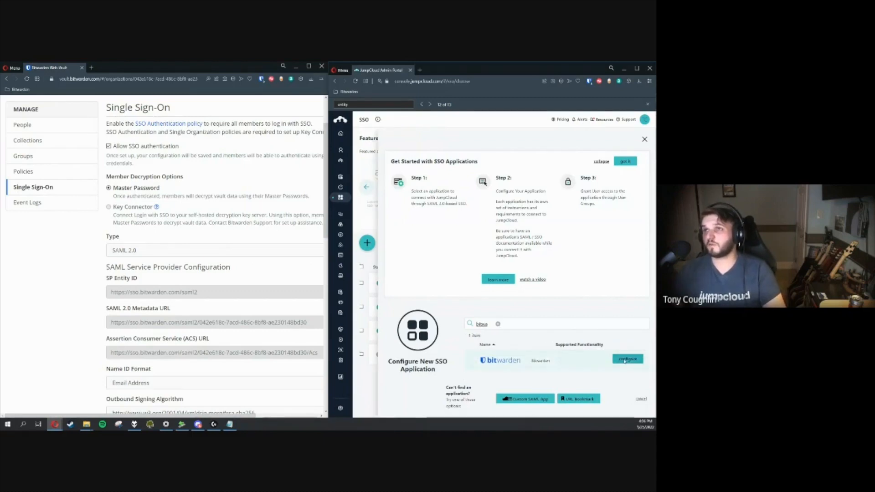
{"action": "left_click", "coordinate": [627, 359]}
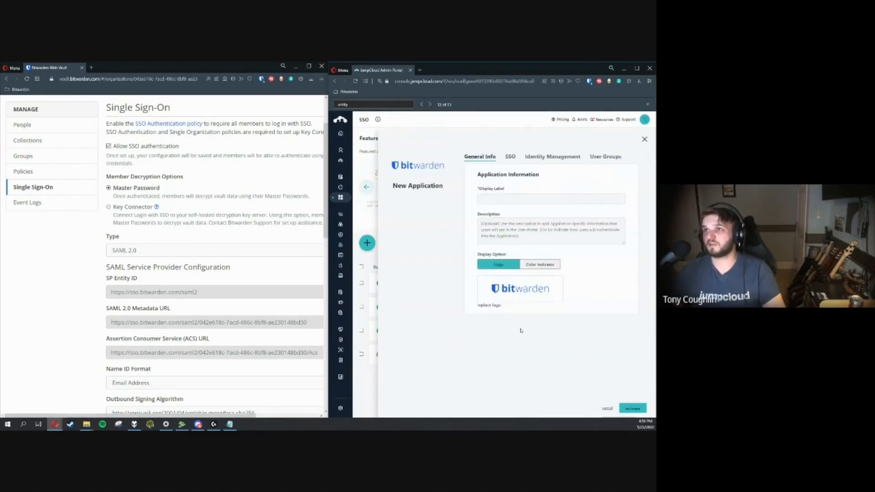
{"action": "left_click", "coordinate": [550, 200]}
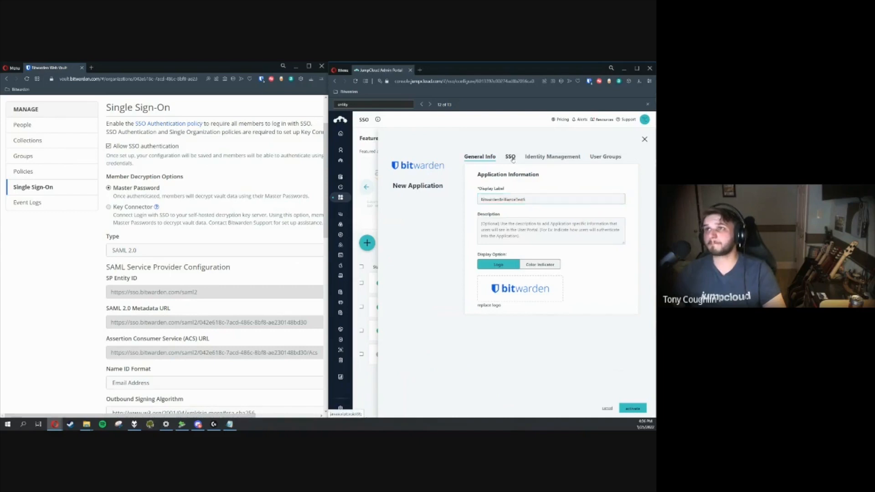
Step: Set the IdP Entity ID and paste Bitwarden's SP Entity ID and ACS URL into the SSO settings
{"action": "left_click", "coordinate": [509, 157]}
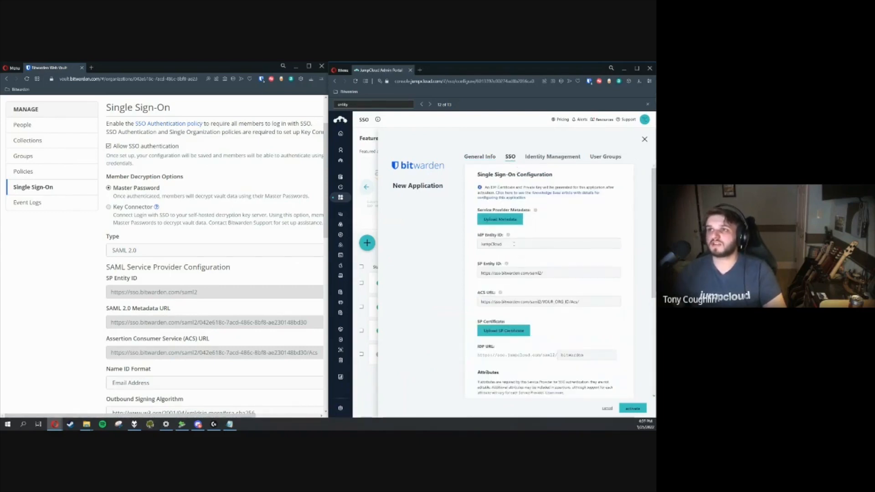
{"action": "left_click", "coordinate": [547, 245]}
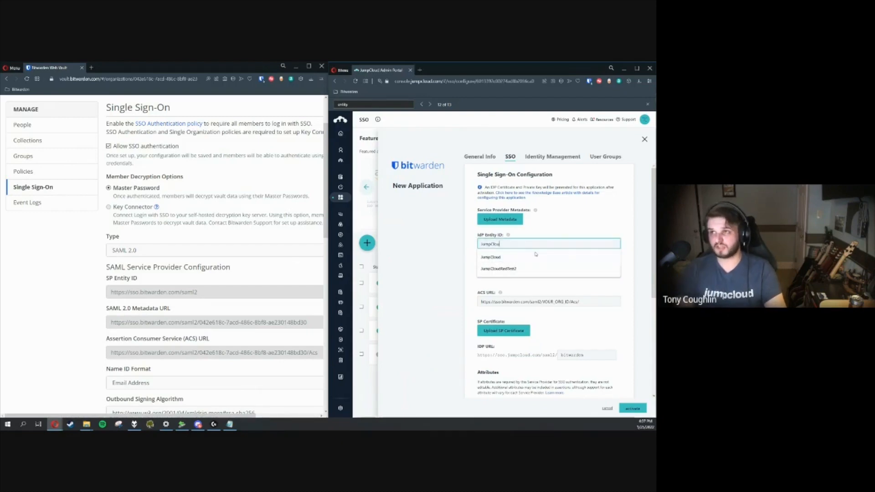
{"action": "left_click", "coordinate": [498, 268]}
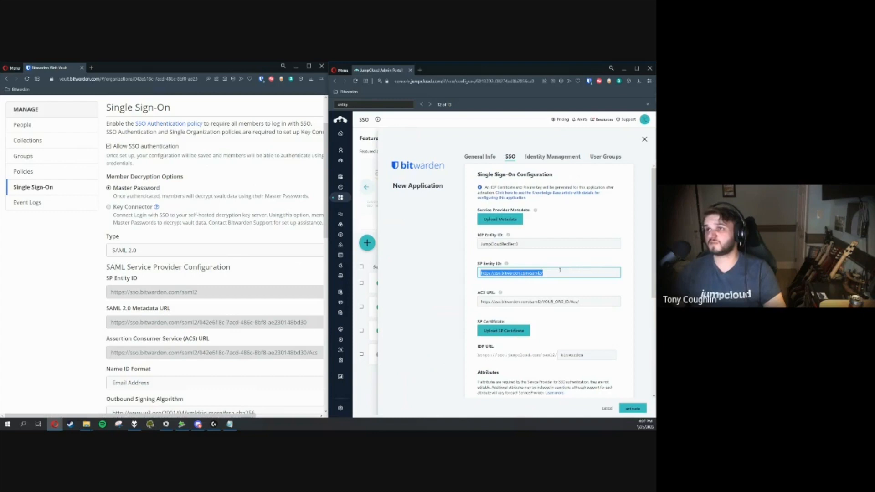
{"action": "scroll", "scroll_direction": "down", "scroll_amount": 3}
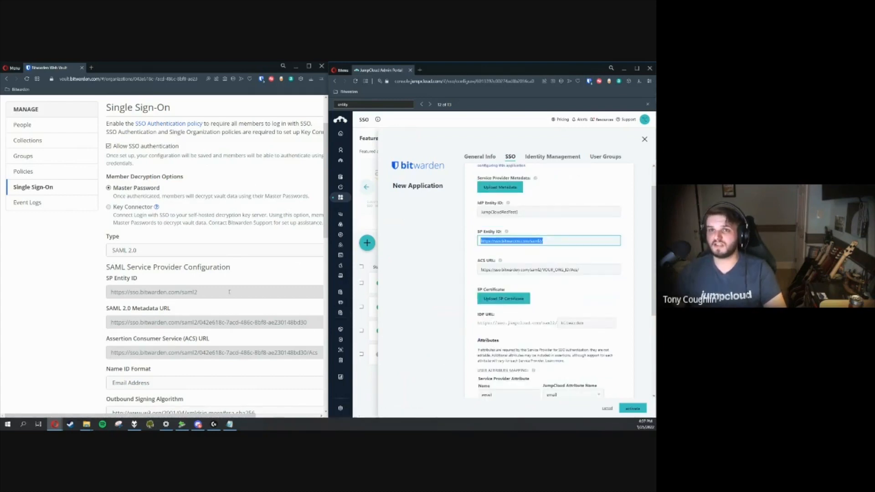
{"action": "scroll", "scroll_direction": "down", "scroll_amount": 3}
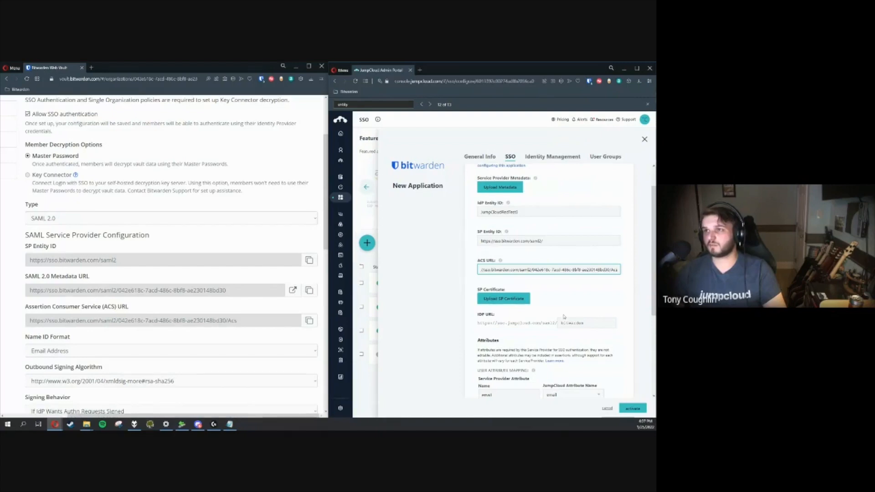
Step: Reuse the IdP Entity ID to complete the IdP URL suffix
{"action": "left_click", "coordinate": [586, 323]}
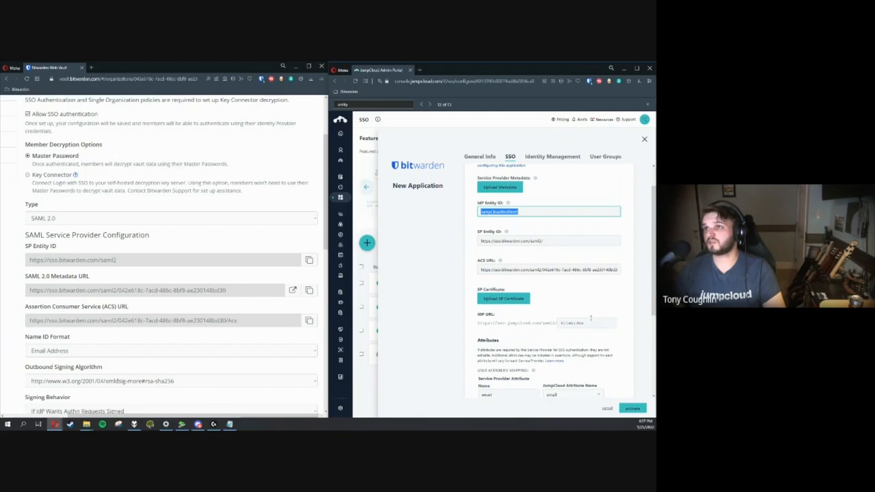
{"action": "scroll", "scroll_direction": "down", "scroll_amount": 3}
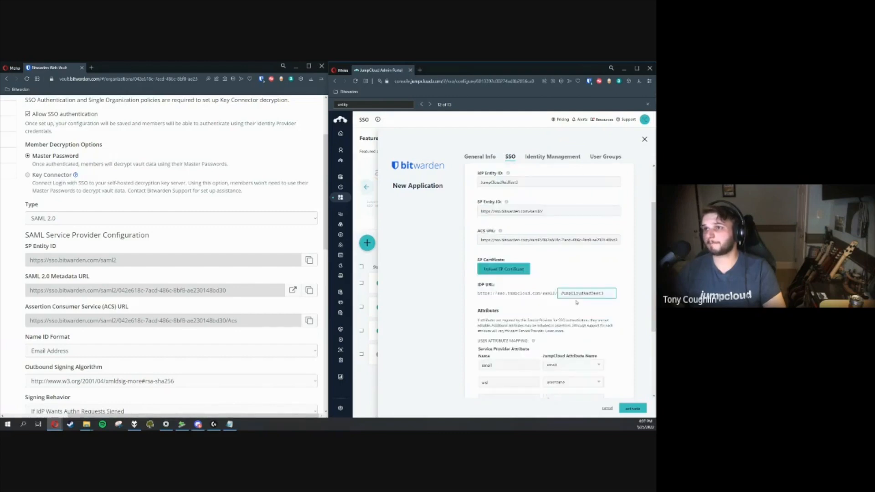
{"action": "scroll", "scroll_direction": "down", "scroll_amount": 3}
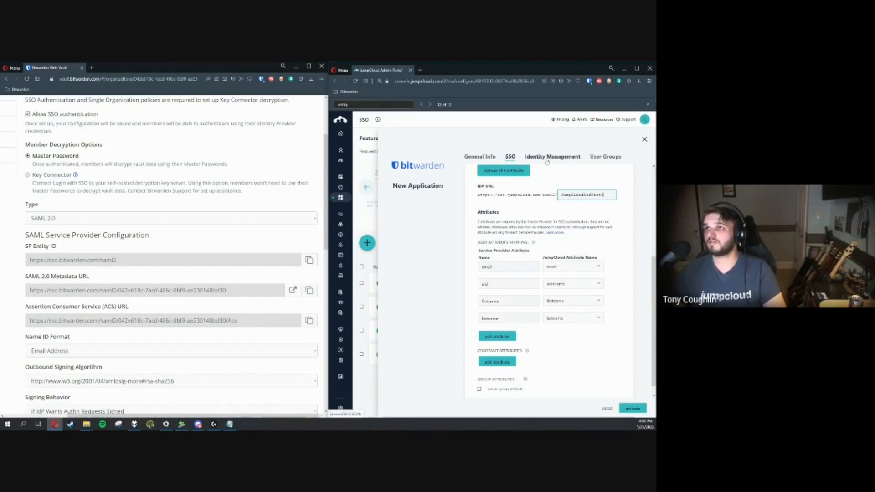
Step: Bind the All Users group to the Bitwarden app, activate it and confirm the connector creation
{"action": "left_click", "coordinate": [552, 156]}
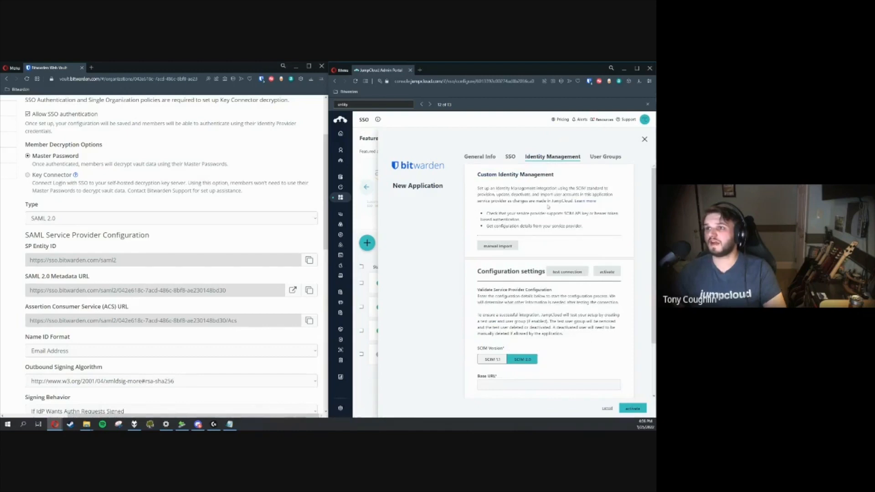
{"action": "scroll", "scroll_direction": "down", "scroll_amount": 3}
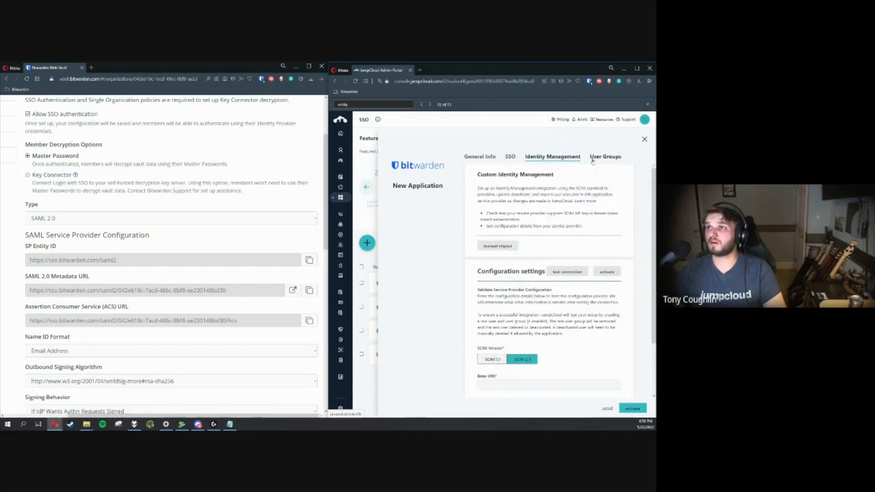
{"action": "left_click", "coordinate": [605, 157]}
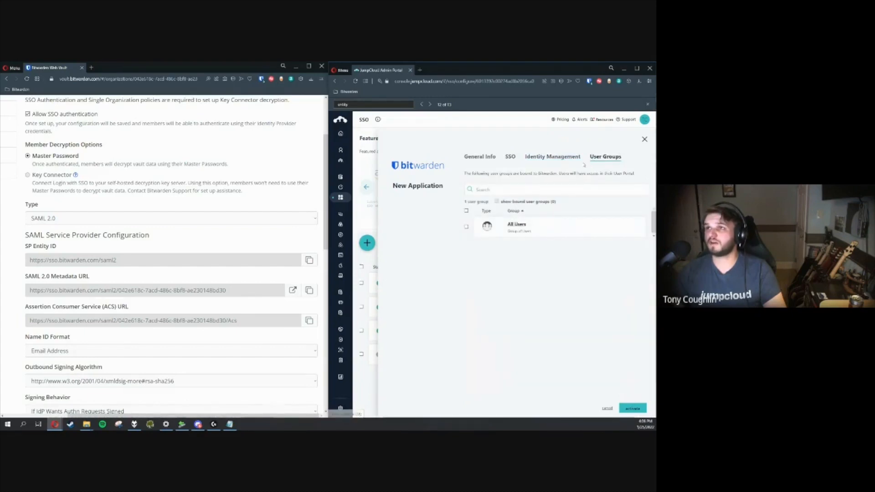
{"action": "left_click", "coordinate": [466, 226]}
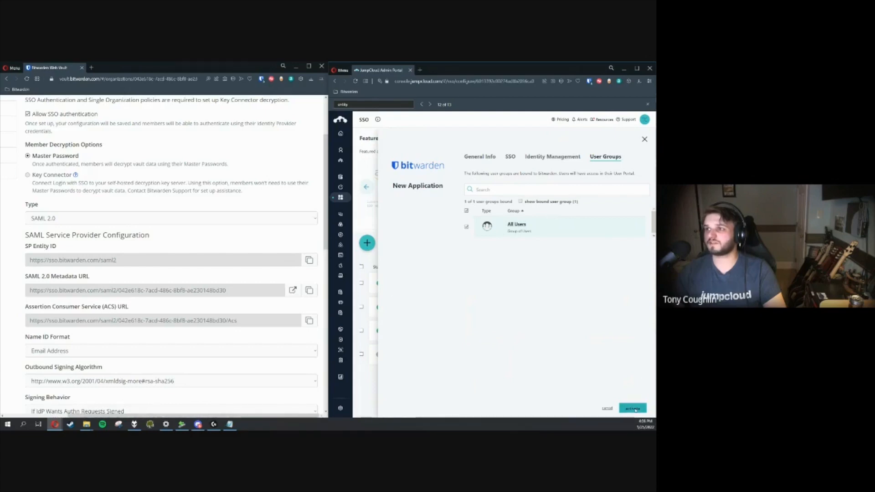
{"action": "left_click", "coordinate": [633, 408]}
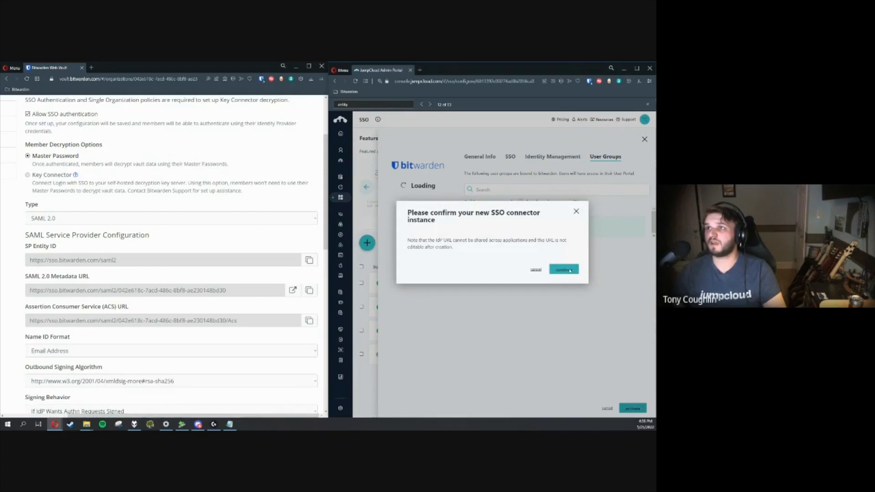
{"action": "left_click", "coordinate": [563, 269]}
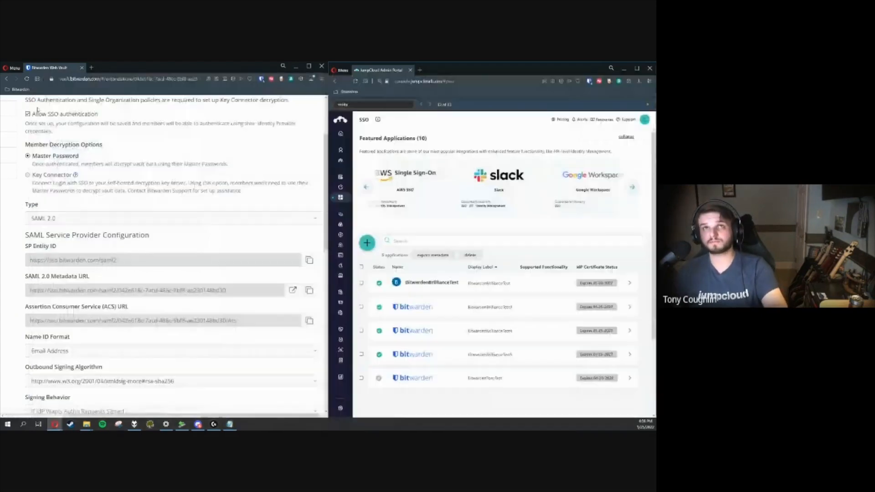
Step: Enter JumpCloudRedTest3 as Bitwarden's identity provider Entity ID from the JumpCloud app's SSO tab
{"action": "scroll", "scroll_direction": "down", "scroll_amount": 3}
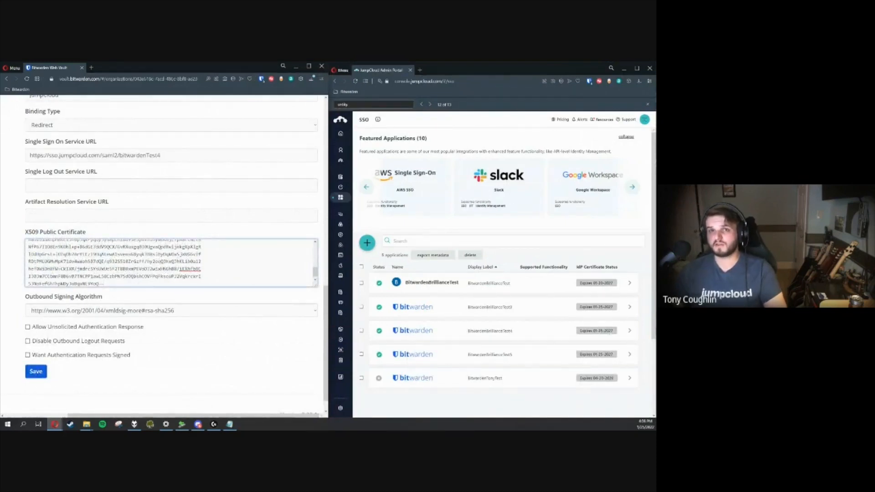
{"action": "mouse_move", "coordinate": [472, 297]}
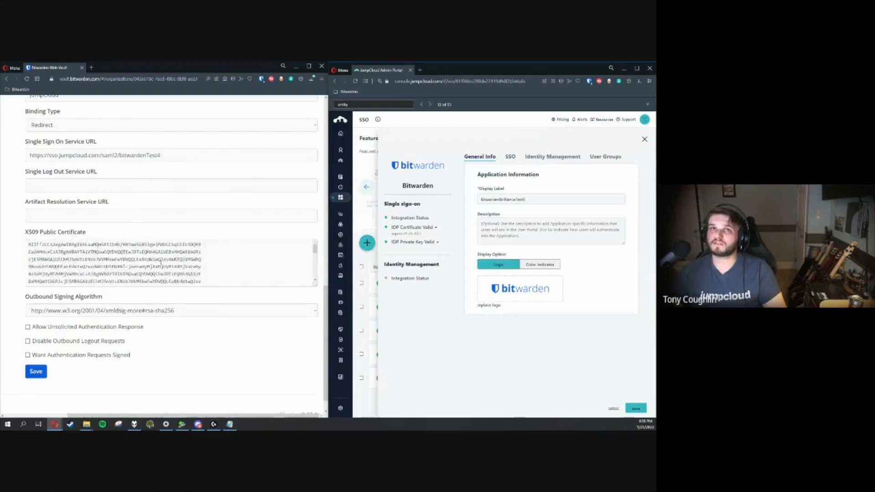
{"action": "scroll", "scroll_direction": "up", "scroll_amount": 3}
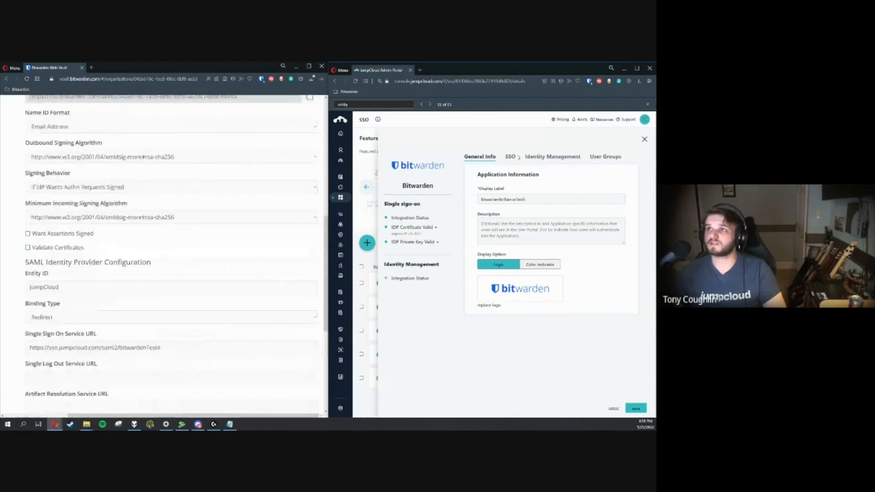
{"action": "left_click", "coordinate": [509, 157]}
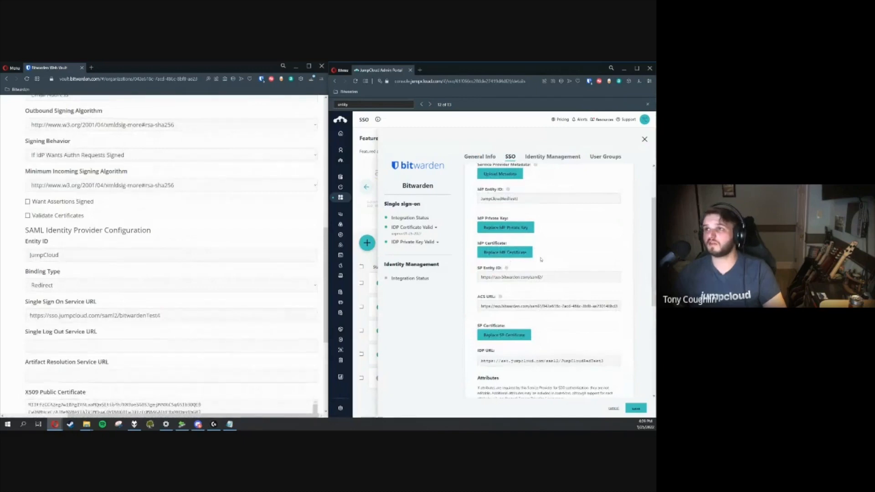
{"action": "scroll", "scroll_direction": "down", "scroll_amount": 3}
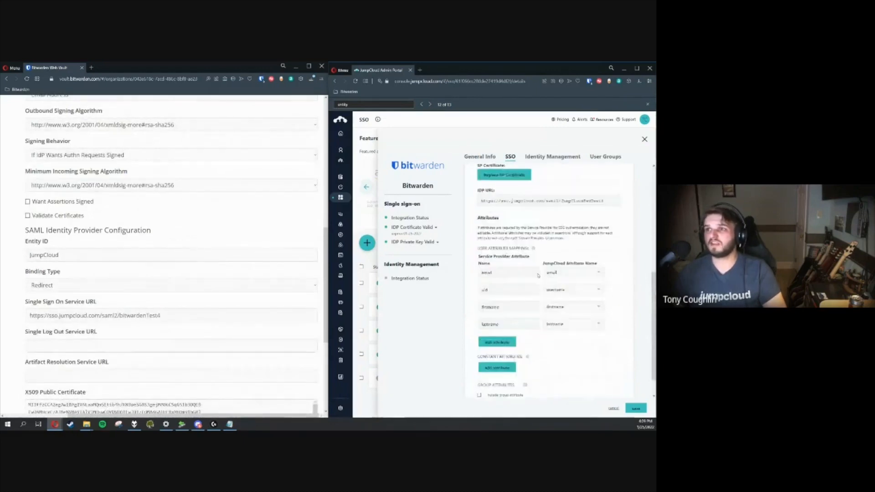
{"action": "scroll", "scroll_direction": "up", "scroll_amount": 3}
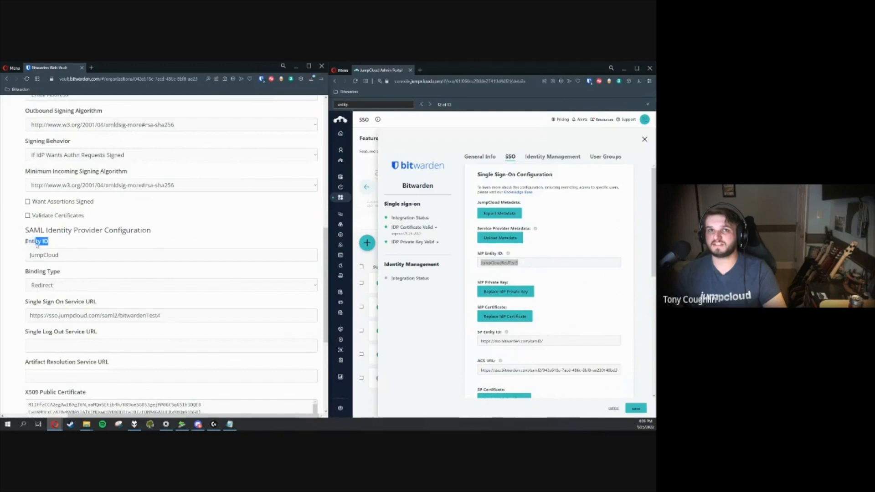
{"action": "type", "text": "JumpCloudRedTest3"}
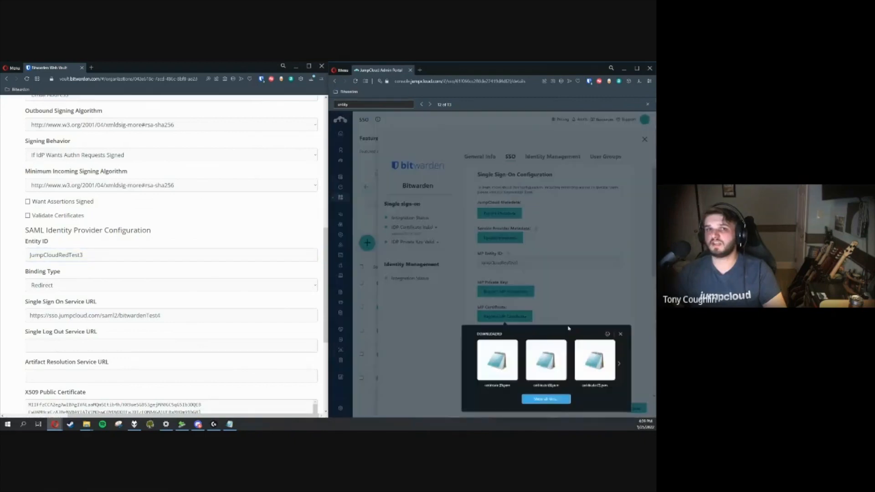
{"action": "left_click", "coordinate": [620, 334]}
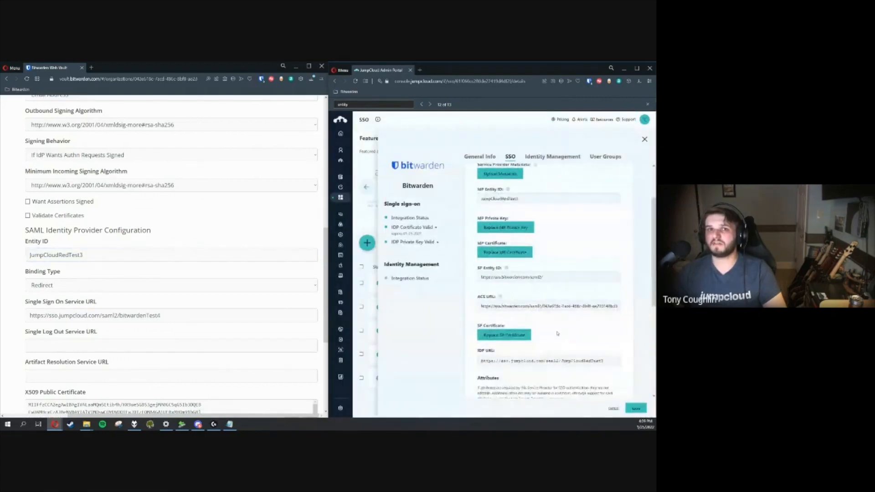
{"action": "scroll", "scroll_direction": "down", "scroll_amount": 3}
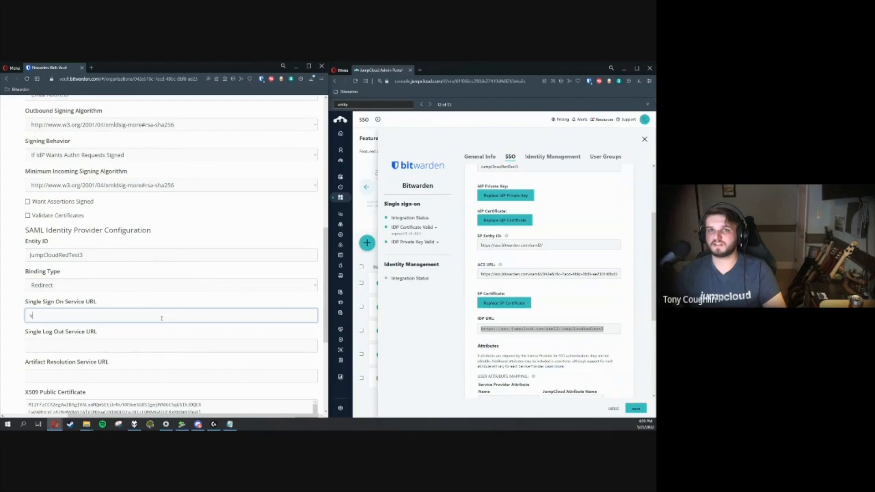
{"action": "type", "text": "https://sso.jumpcloud.com/saml2/JumpCloudRedTest3"}
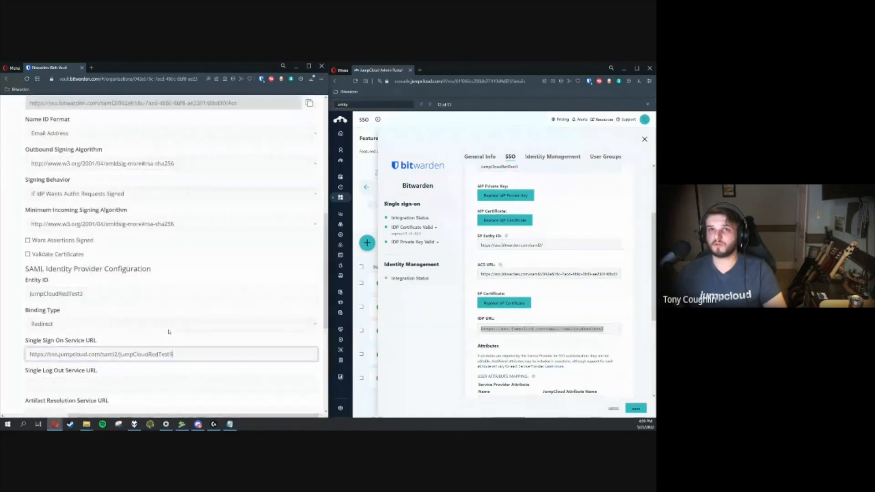
Step: Save the Bitwarden application settings in JumpCloud
{"action": "scroll", "scroll_direction": "up", "scroll_amount": 3}
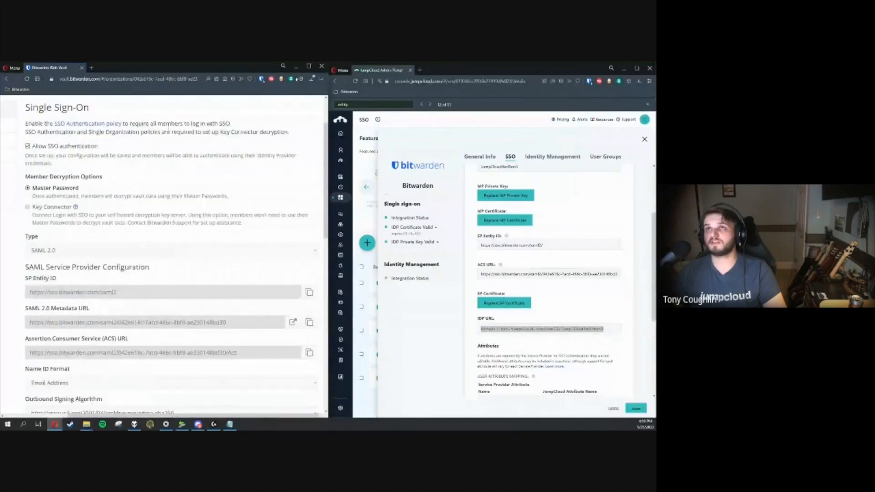
{"action": "left_click", "coordinate": [635, 408]}
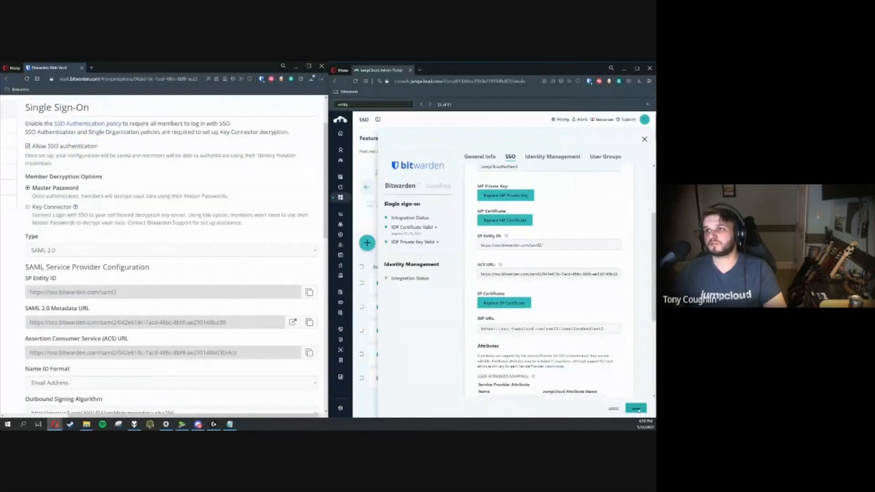
{"action": "left_click", "coordinate": [636, 408]}
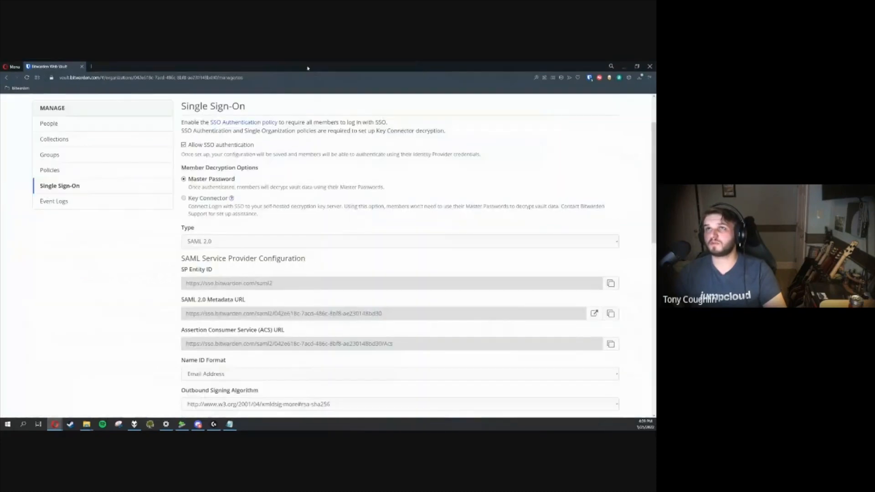
Step: Save Bitwarden's Single Sign-On configuration including the JumpCloud X509 certificate
{"action": "scroll", "scroll_direction": "down", "scroll_amount": 3}
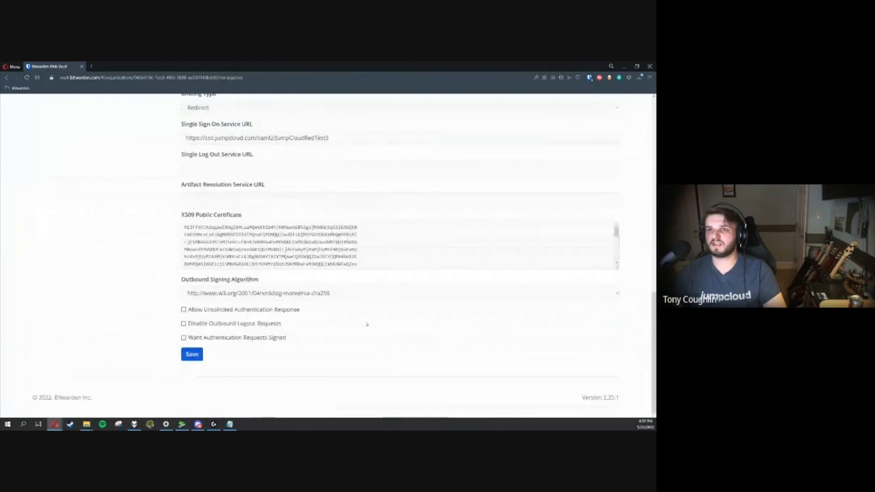
{"action": "left_click", "coordinate": [191, 355]}
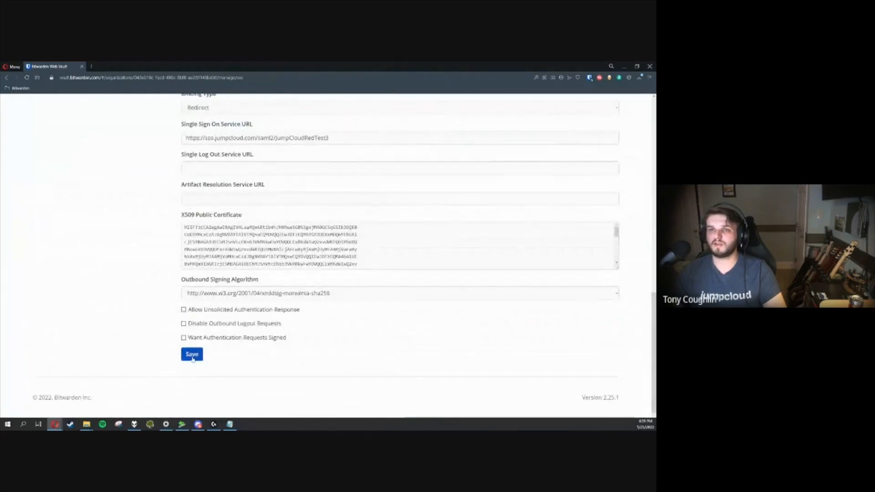
{"action": "left_click", "coordinate": [191, 354]}
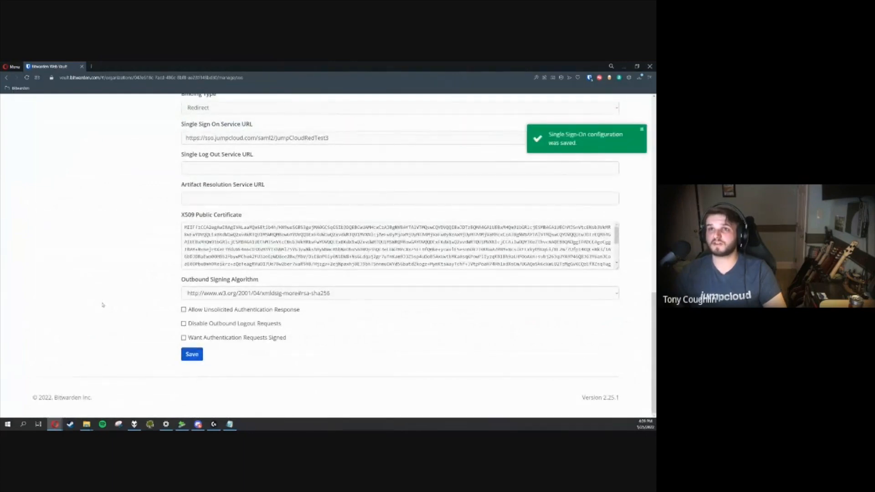
{"action": "scroll", "scroll_direction": "up", "scroll_amount": 3}
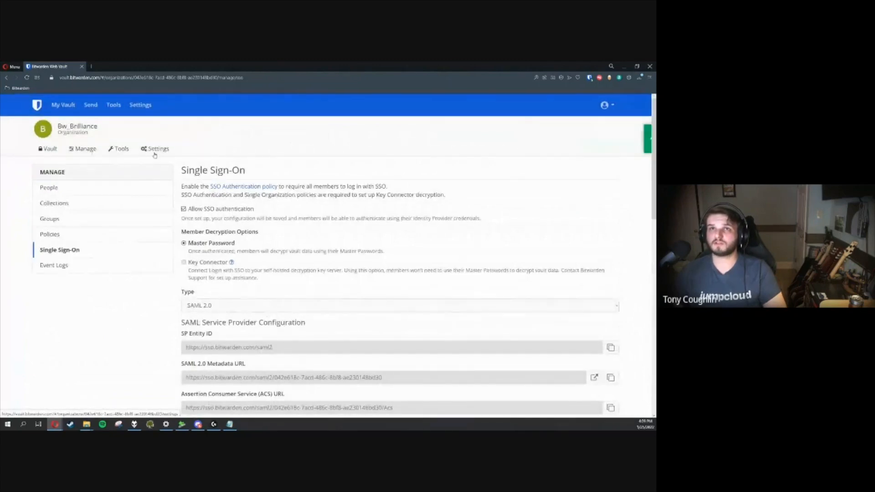
Step: Show the organization's My Organization settings with Identifier BW-123
{"action": "left_click", "coordinate": [159, 149]}
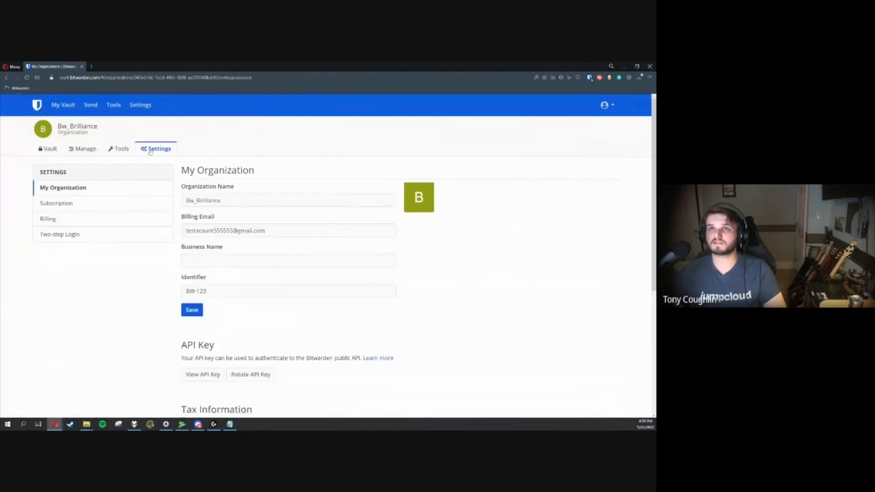
{"action": "left_click", "coordinate": [289, 291]}
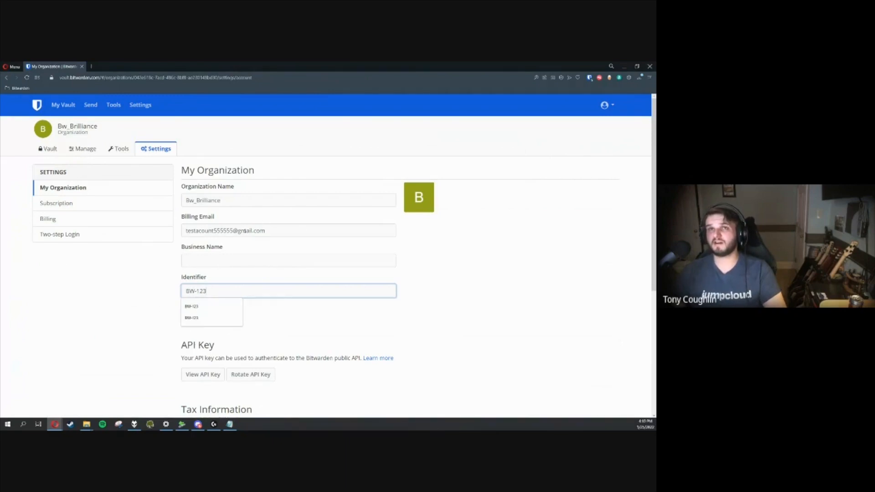
{"action": "mouse_move", "coordinate": [133, 188]}
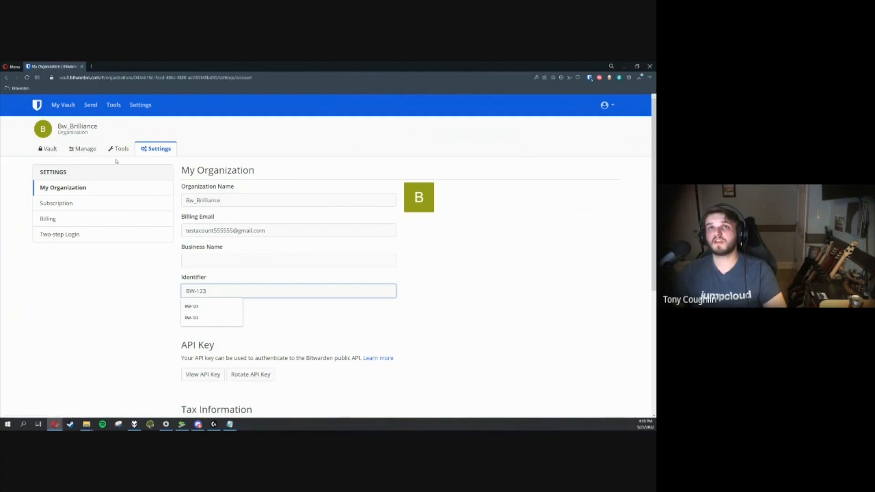
{"action": "mouse_move", "coordinate": [141, 104]}
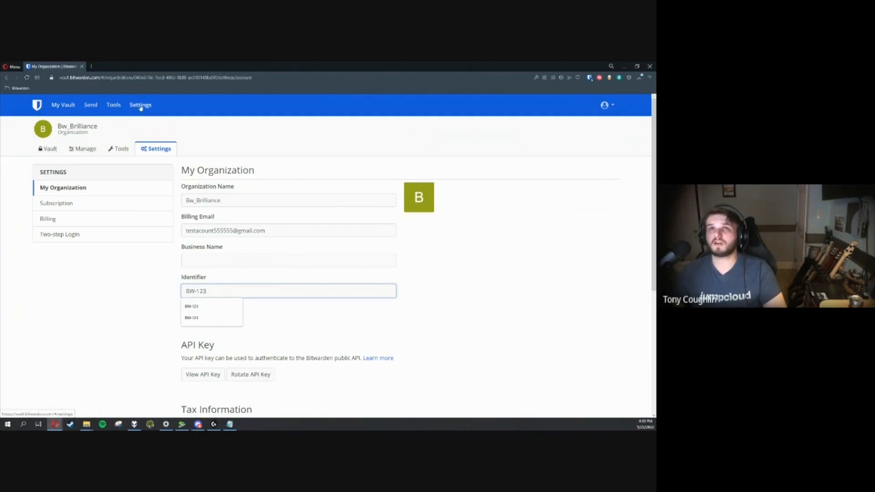
Step: Show Bw_Brilliance's options in the account's Organizations list, including Unlink SSO and Leave
{"action": "left_click", "coordinate": [141, 104]}
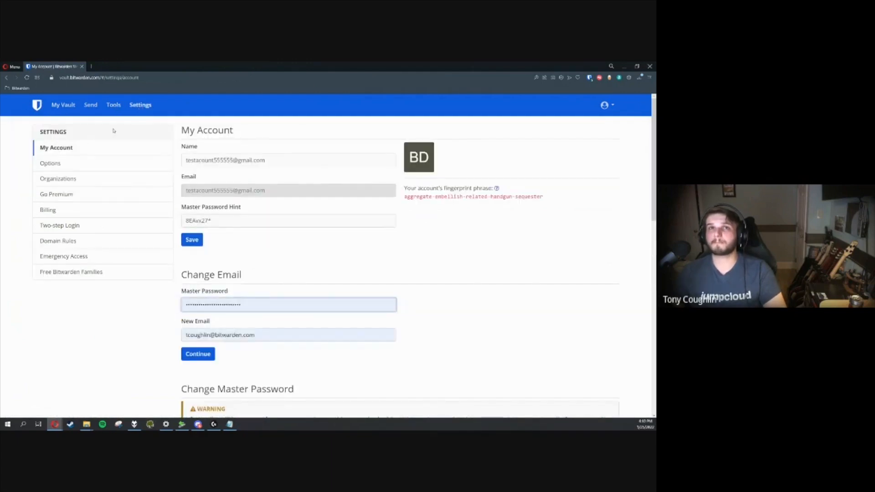
{"action": "left_click", "coordinate": [60, 179]}
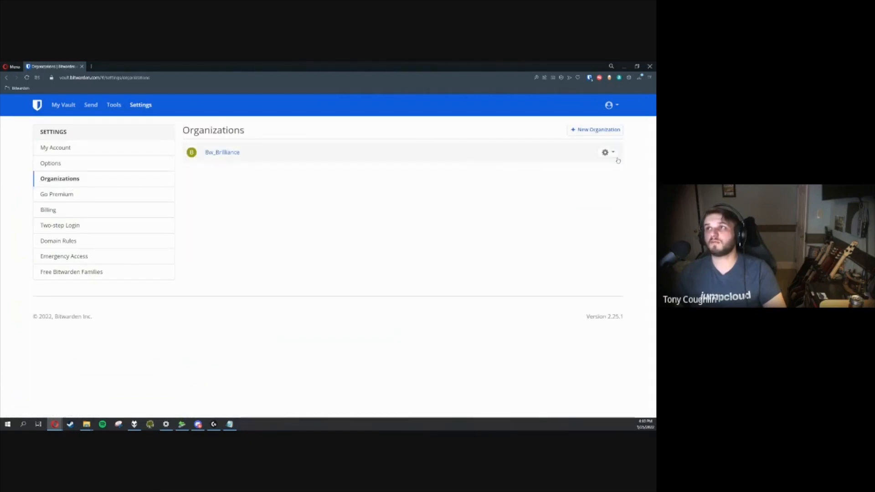
{"action": "left_click", "coordinate": [605, 152]}
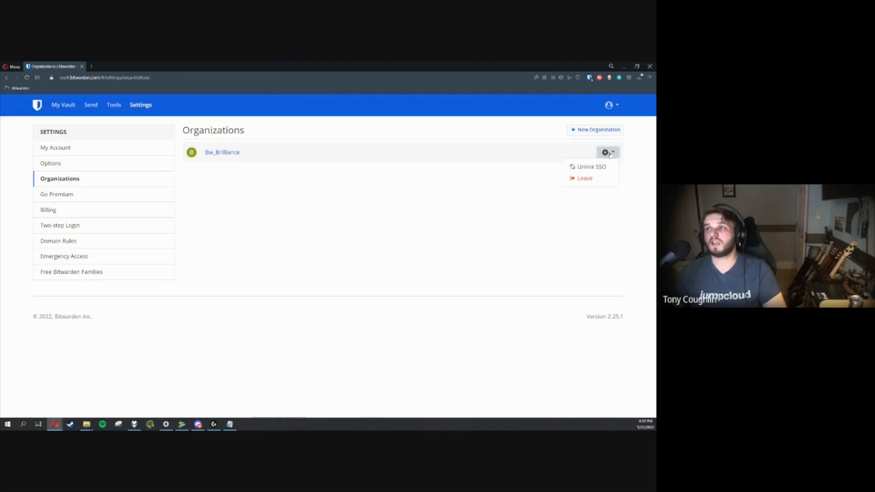
{"action": "mouse_move", "coordinate": [591, 167]}
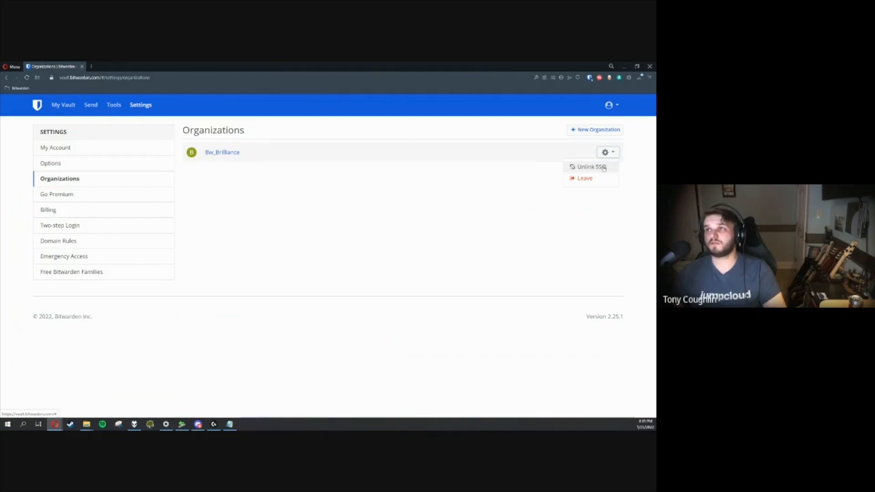
{"action": "mouse_move", "coordinate": [599, 178]}
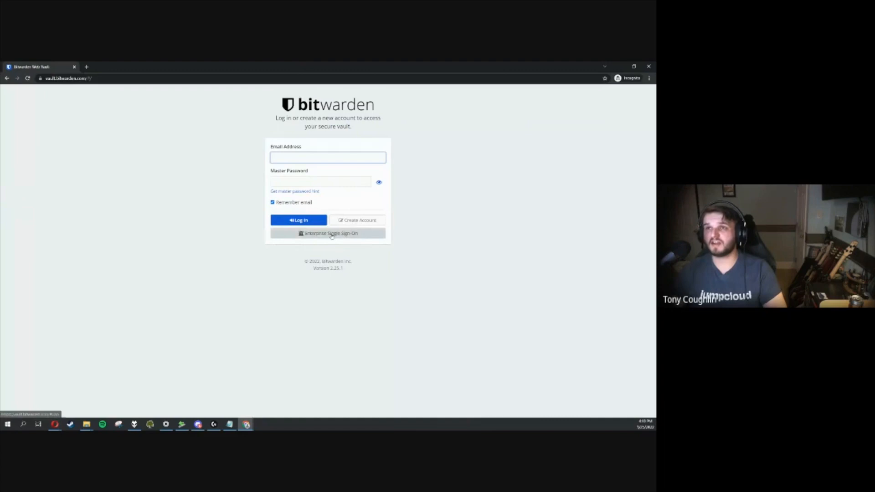
Step: Log in with Enterprise Single Sign-On using identifier BW-123, redirecting to JumpCloud
{"action": "left_click", "coordinate": [330, 233]}
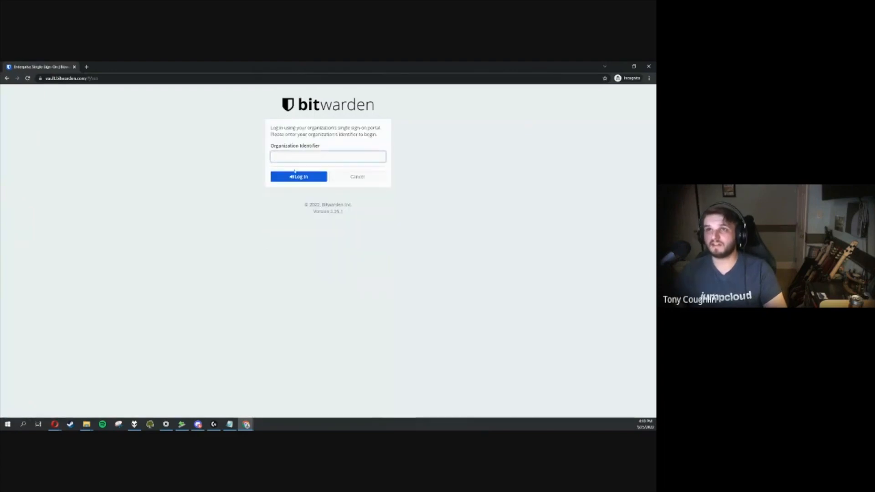
{"action": "type", "text": "BW-123"}
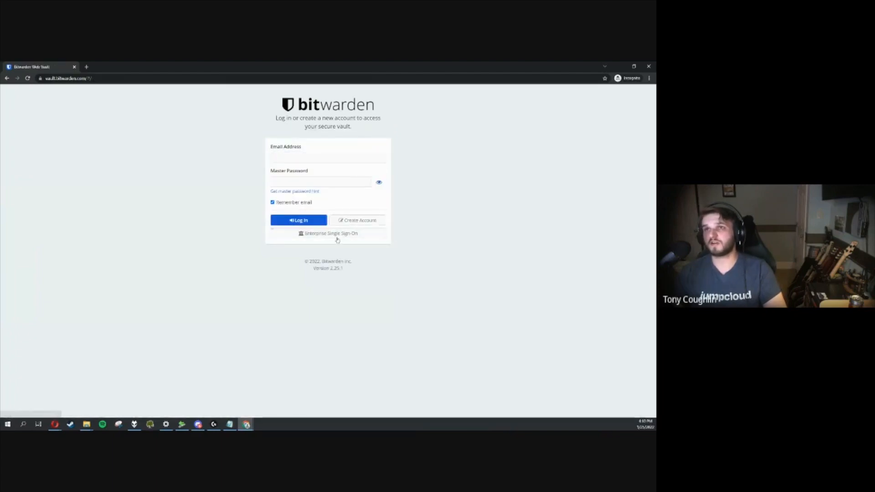
{"action": "left_click", "coordinate": [329, 233]}
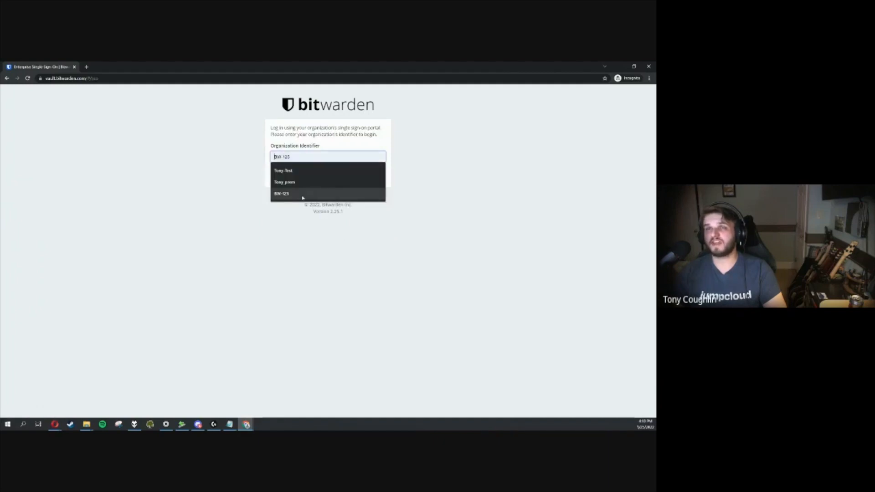
{"action": "left_click", "coordinate": [282, 193]}
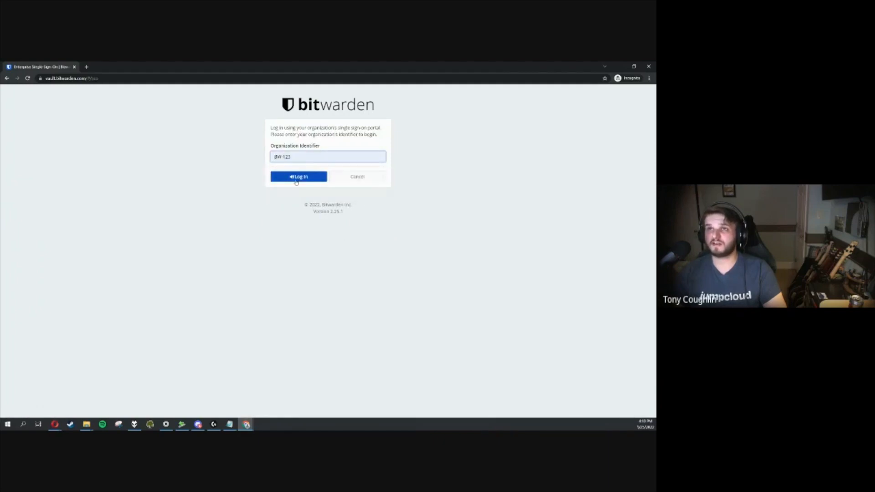
{"action": "left_click", "coordinate": [298, 176]}
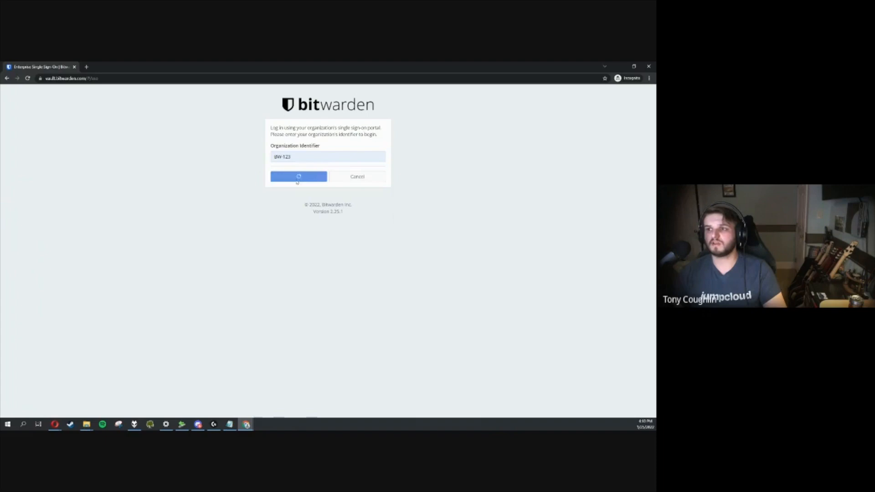
{"action": "left_click", "coordinate": [298, 176]}
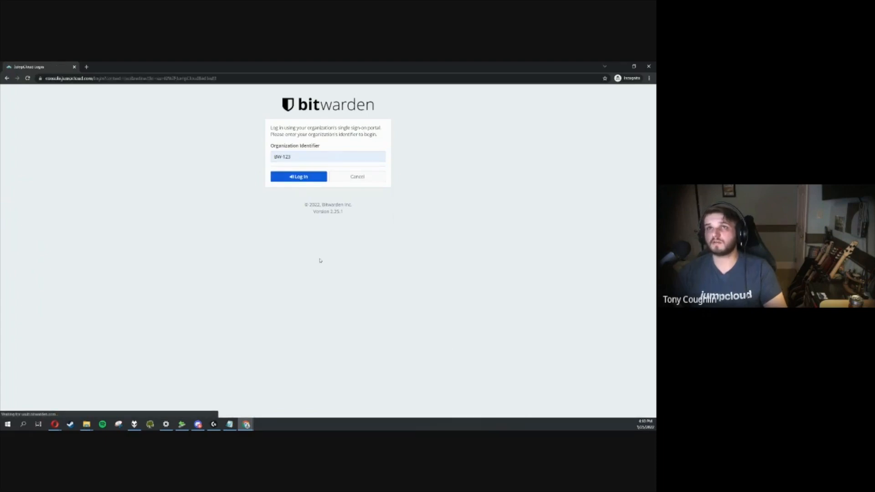
{"action": "left_click", "coordinate": [299, 176]}
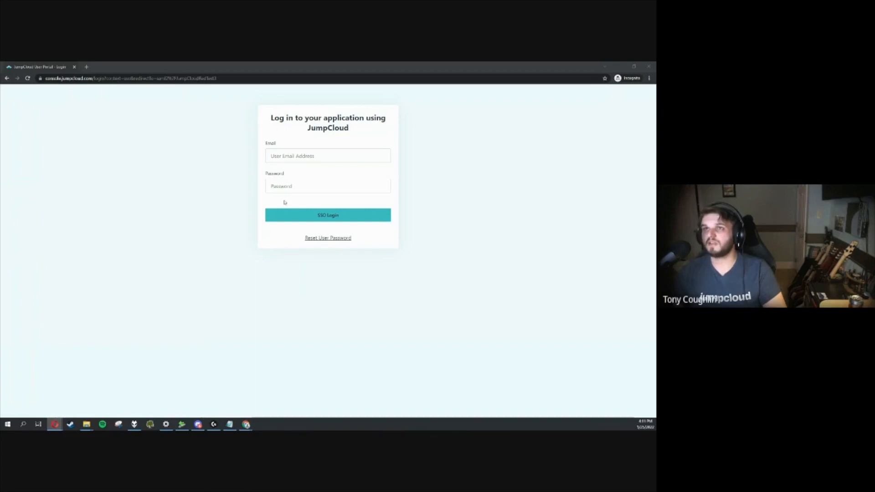
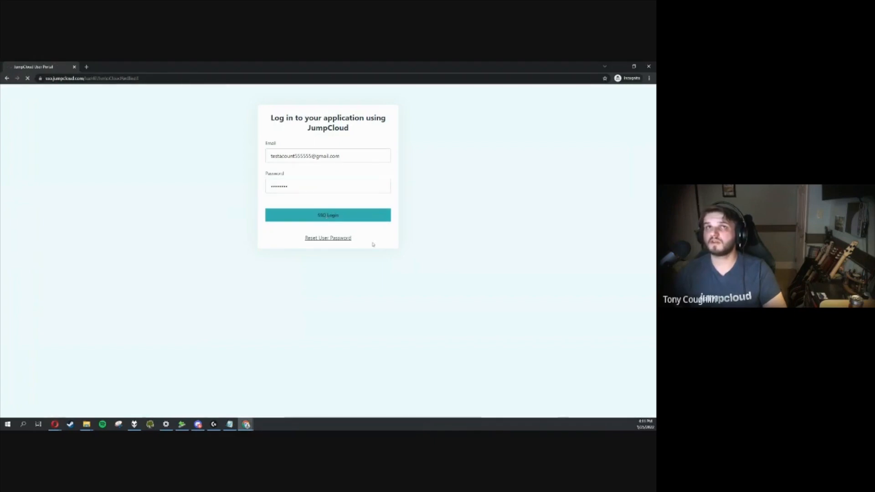
{"action": "left_click", "coordinate": [328, 215]}
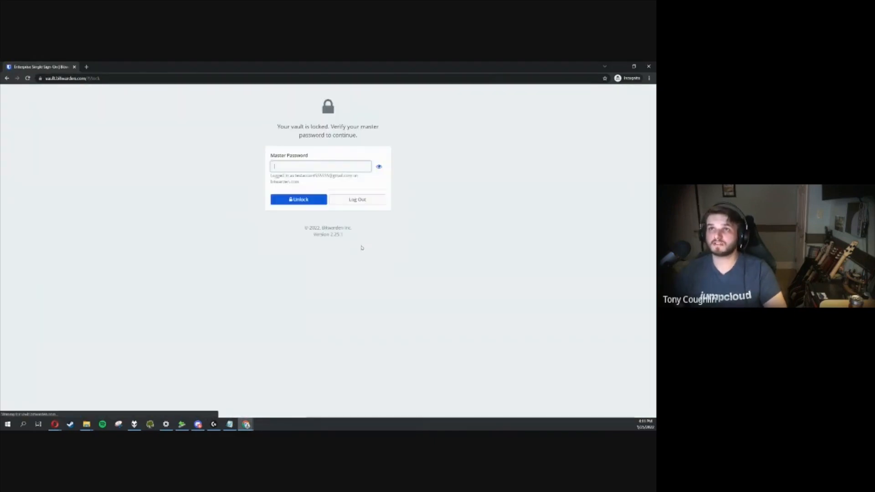
Step: Enter the master password and unlock the new user's vault
{"action": "left_click", "coordinate": [298, 200]}
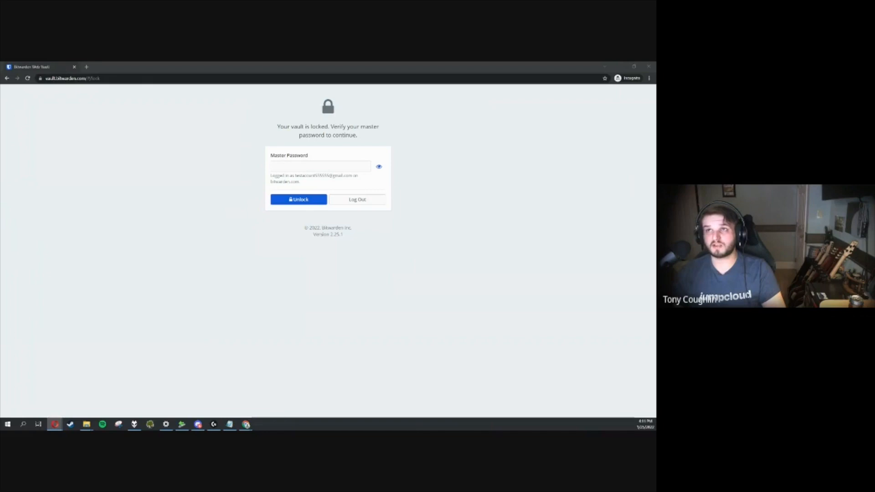
{"action": "mouse_move", "coordinate": [334, 202]}
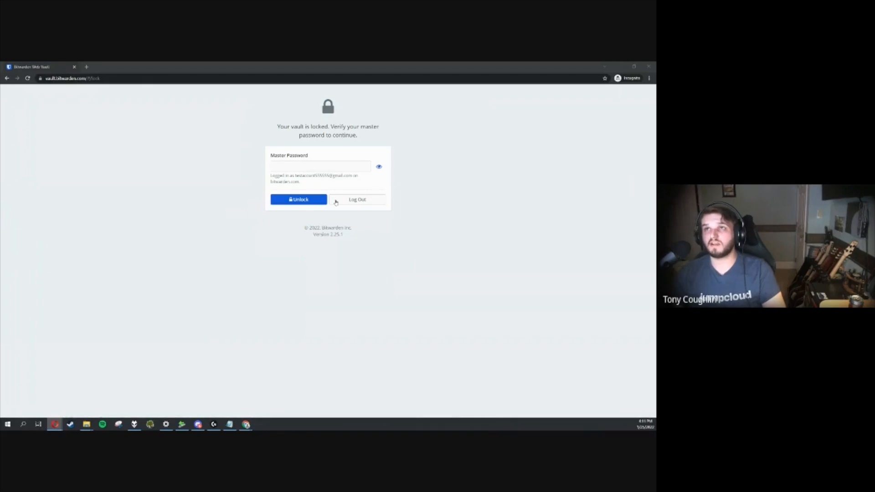
{"action": "left_click", "coordinate": [299, 200]}
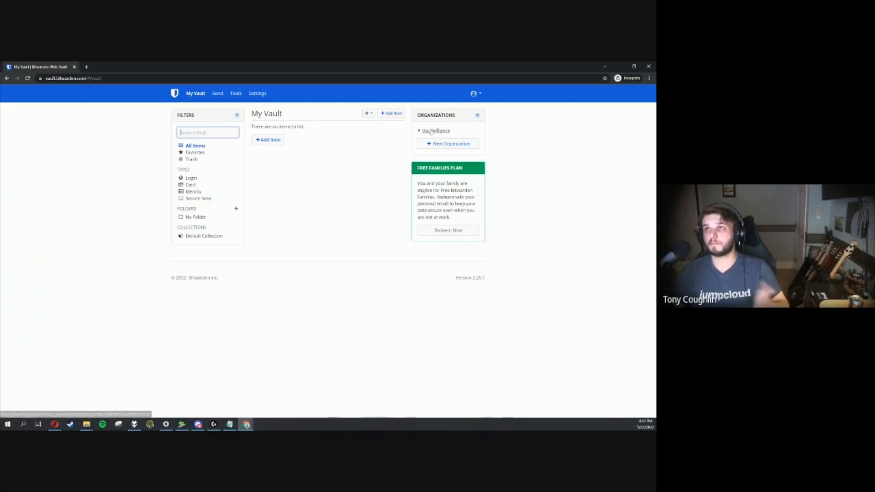
Step: Open the bw_brilliance organization's Manage area showing the People page
{"action": "left_click", "coordinate": [436, 130]}
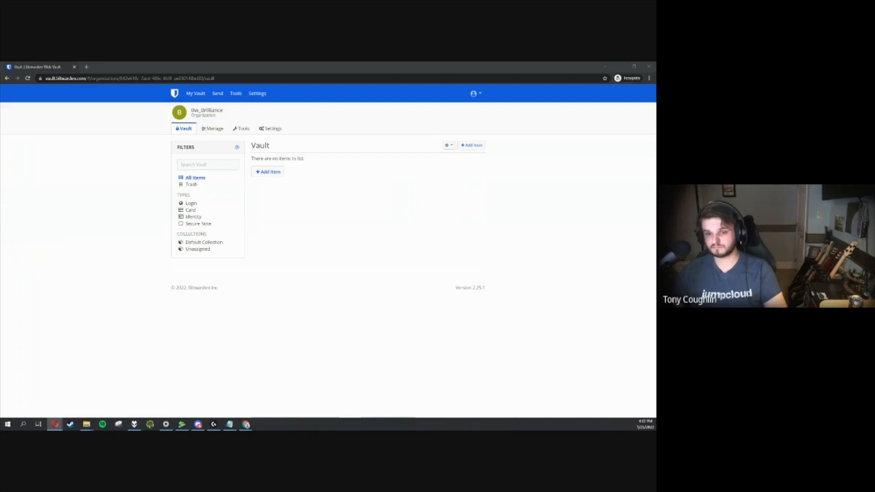
{"action": "mouse_move", "coordinate": [337, 253]}
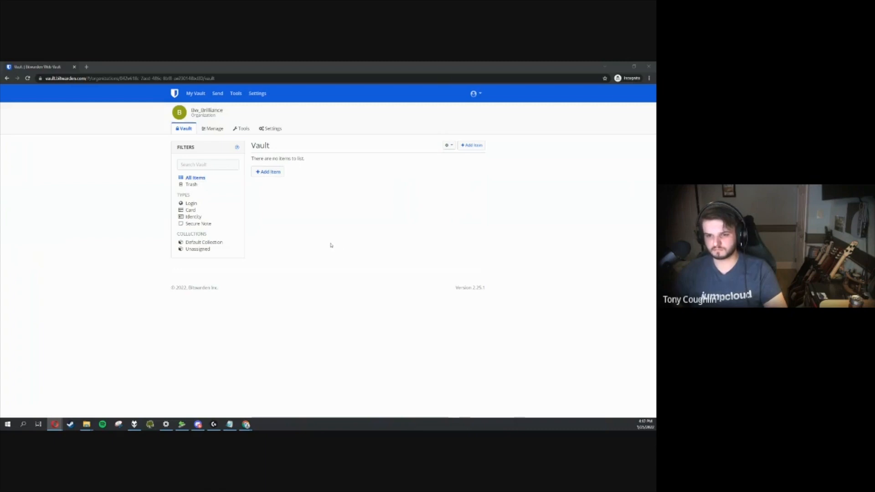
{"action": "mouse_move", "coordinate": [326, 265]}
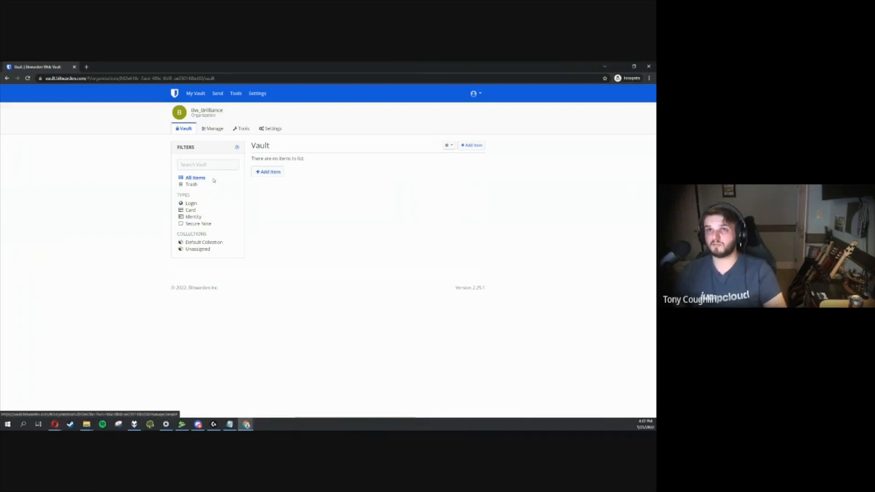
{"action": "left_click", "coordinate": [214, 129]}
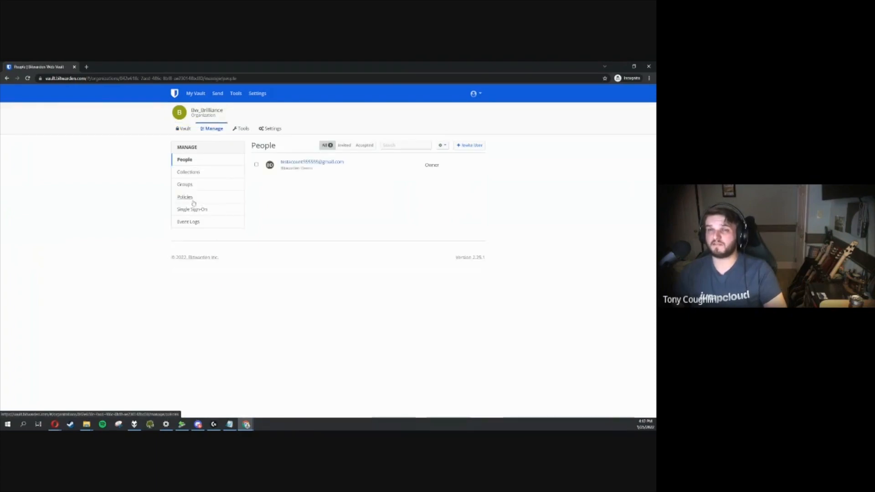
Step: Open the Single Sign-On Authentication policy's edit dialog from the Policies page
{"action": "left_click", "coordinate": [185, 197]}
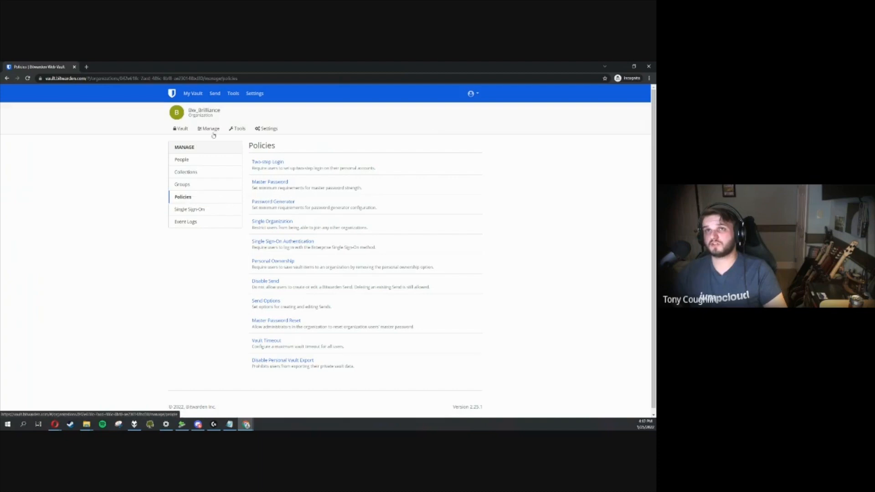
{"action": "mouse_move", "coordinate": [304, 247]}
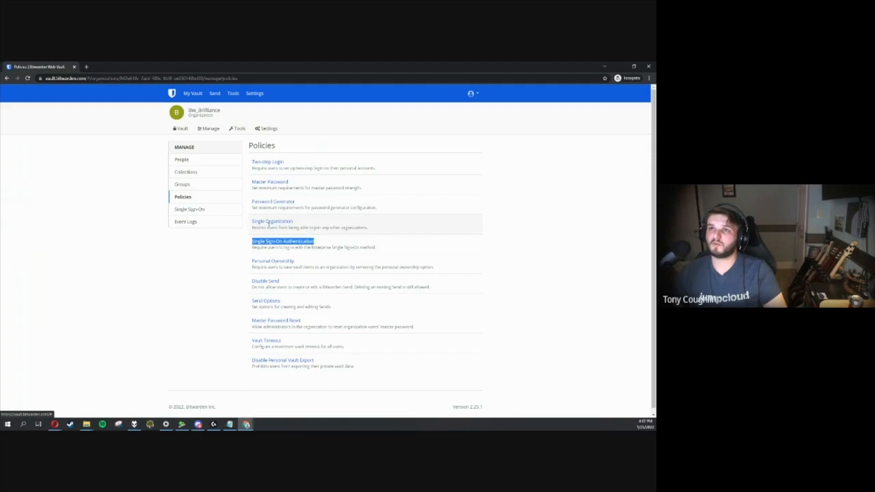
{"action": "left_click", "coordinate": [272, 221]}
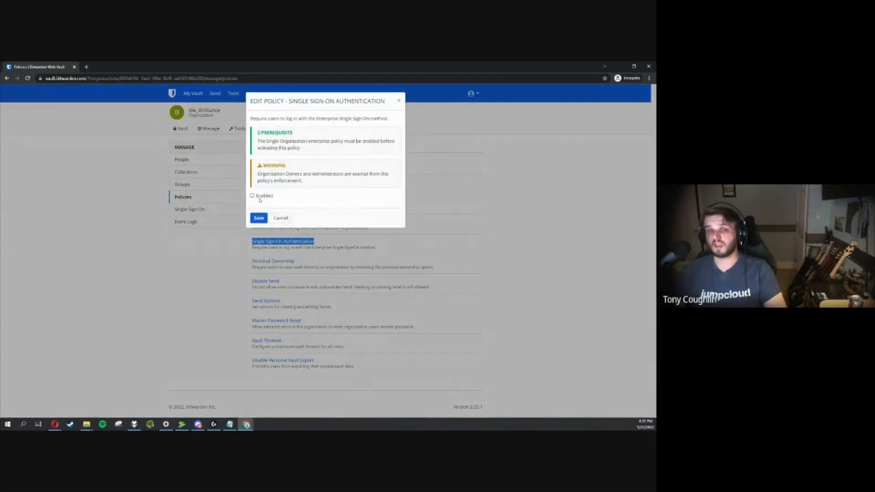
Step: Enable the Single Sign-On Authentication policy and close its dialog
{"action": "left_click", "coordinate": [253, 195]}
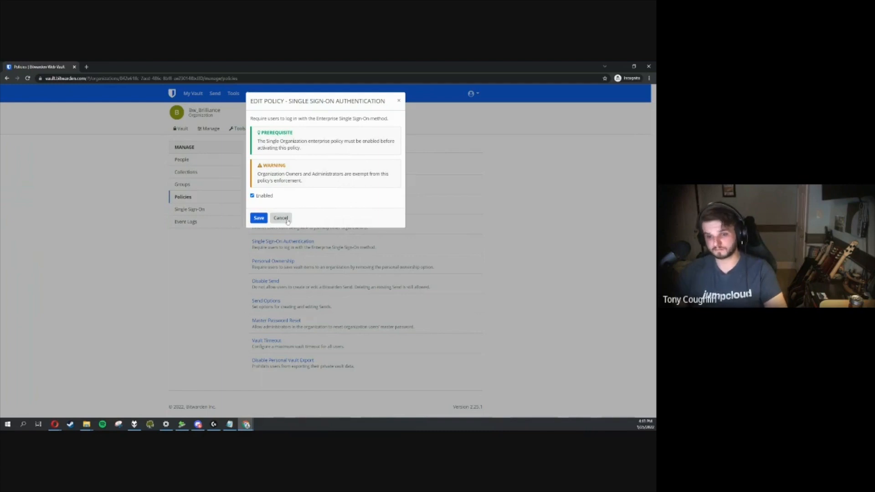
{"action": "left_click", "coordinate": [281, 217]}
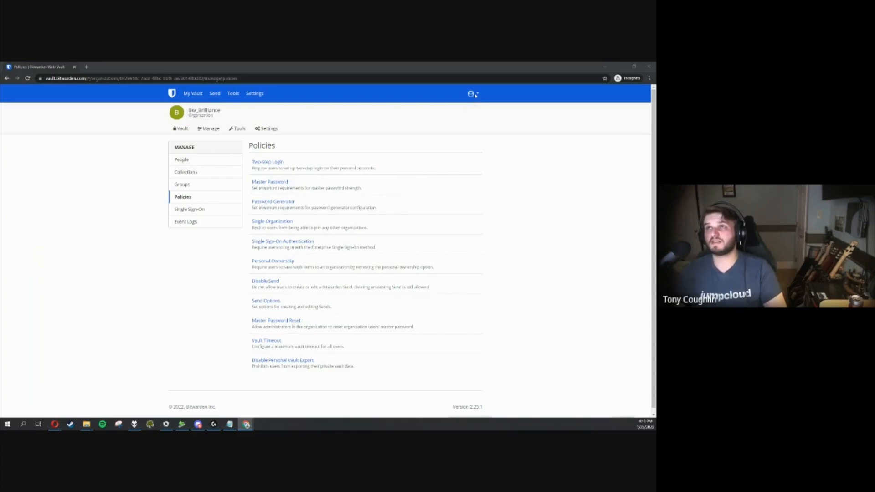
Step: Log out of the owner account from the account menu
{"action": "left_click", "coordinate": [471, 93]}
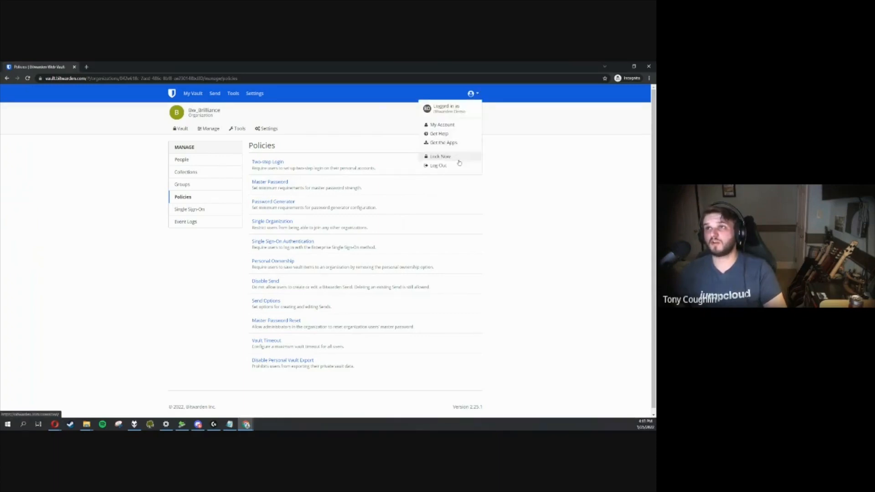
{"action": "left_click", "coordinate": [438, 165]}
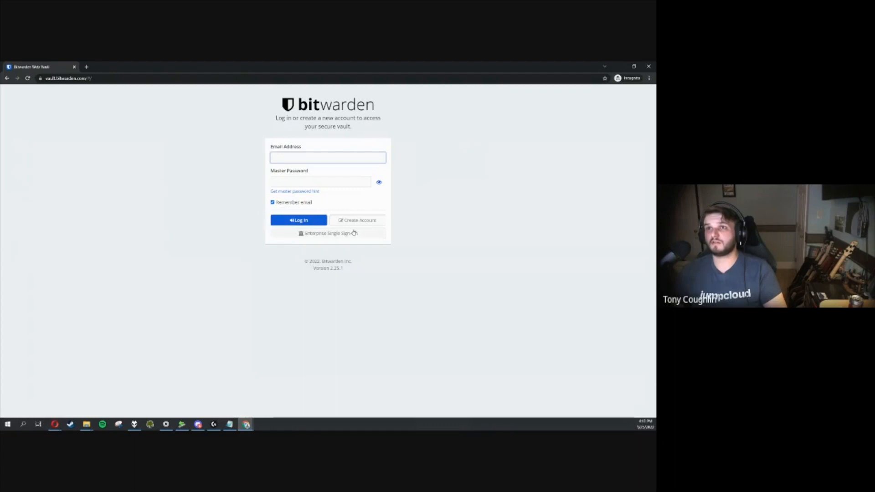
{"action": "left_click", "coordinate": [327, 234]}
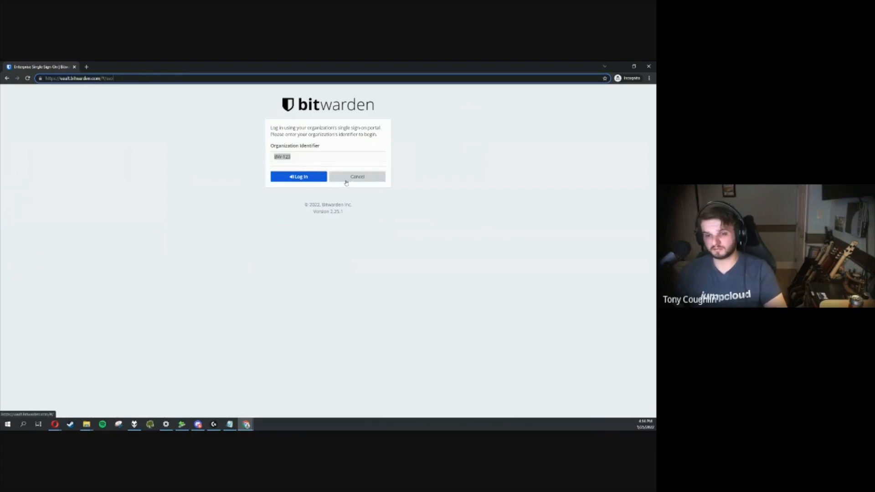
{"action": "left_click", "coordinate": [358, 176]}
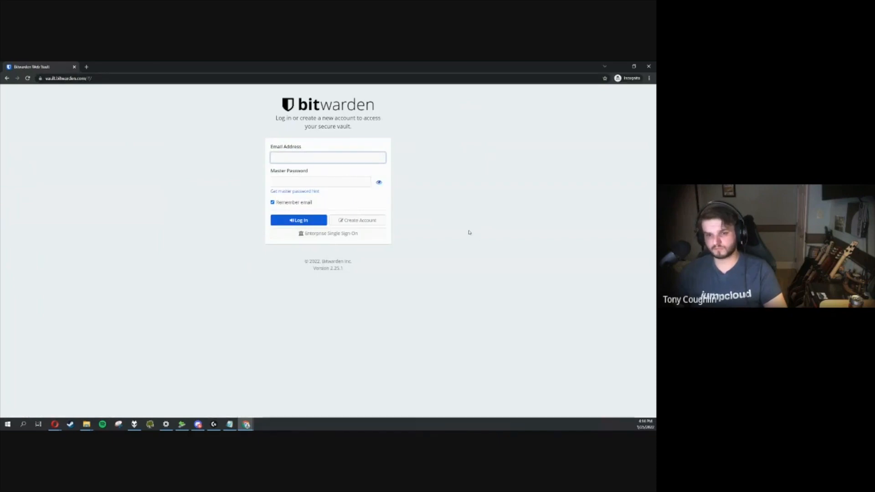
{"action": "mouse_move", "coordinate": [426, 261]}
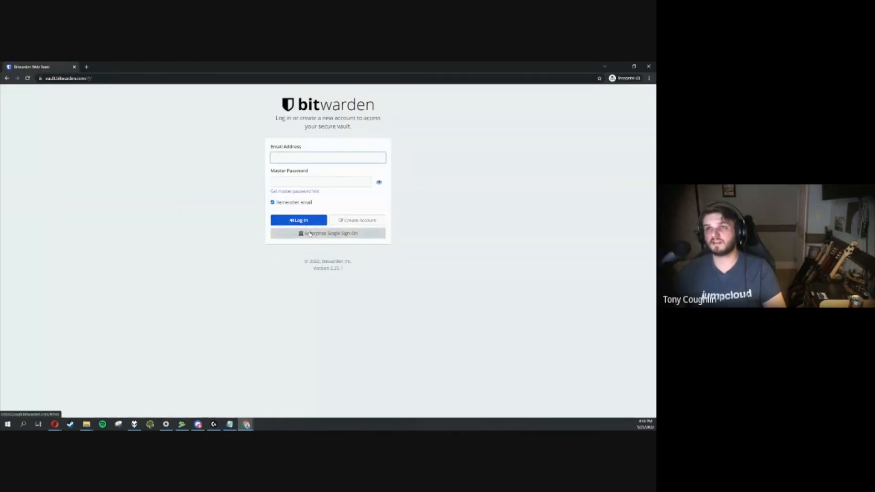
Step: Attempt enterprise single sign-on through the BW-123 organization, reaching a locked-vault prompt
{"action": "left_click", "coordinate": [327, 234]}
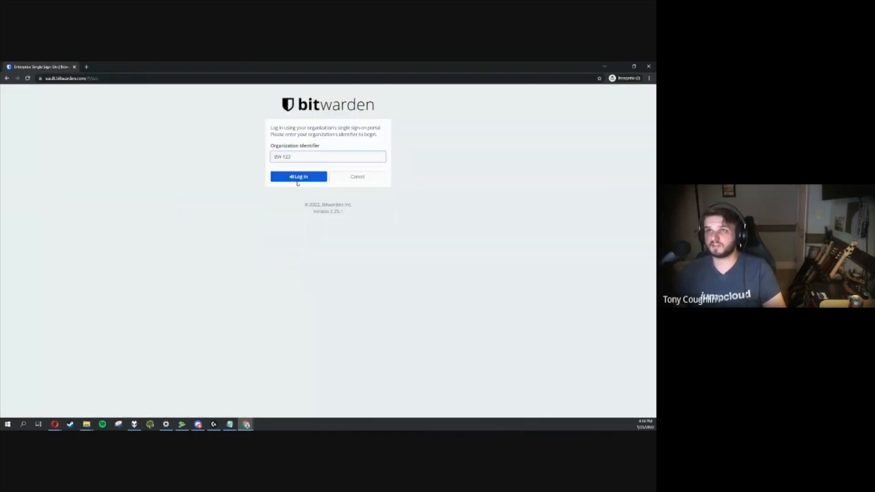
{"action": "left_click", "coordinate": [299, 176]}
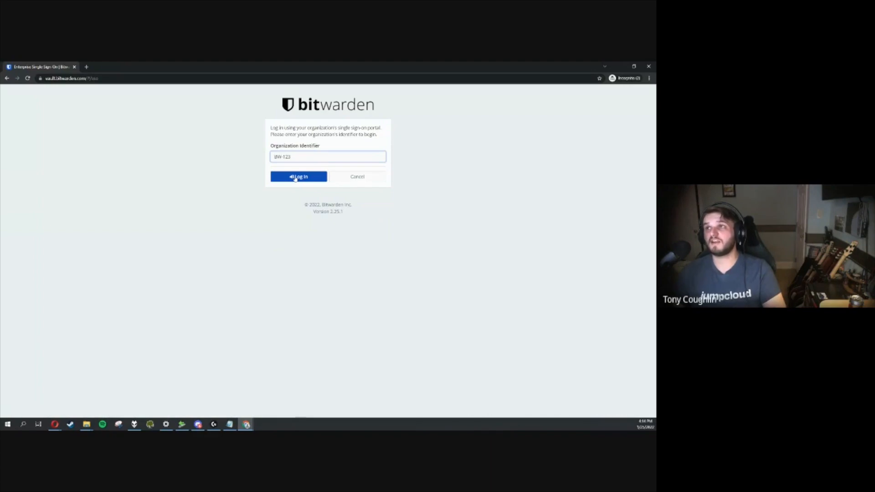
{"action": "left_click", "coordinate": [299, 176]}
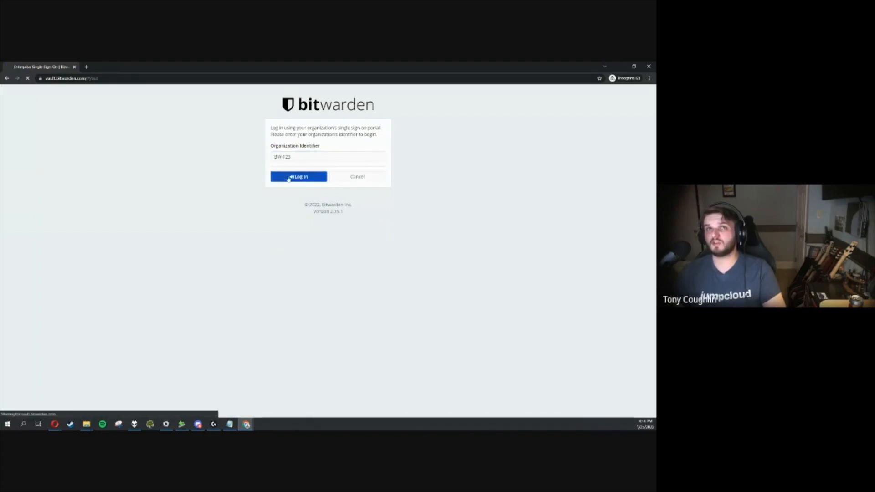
{"action": "left_click", "coordinate": [299, 176]}
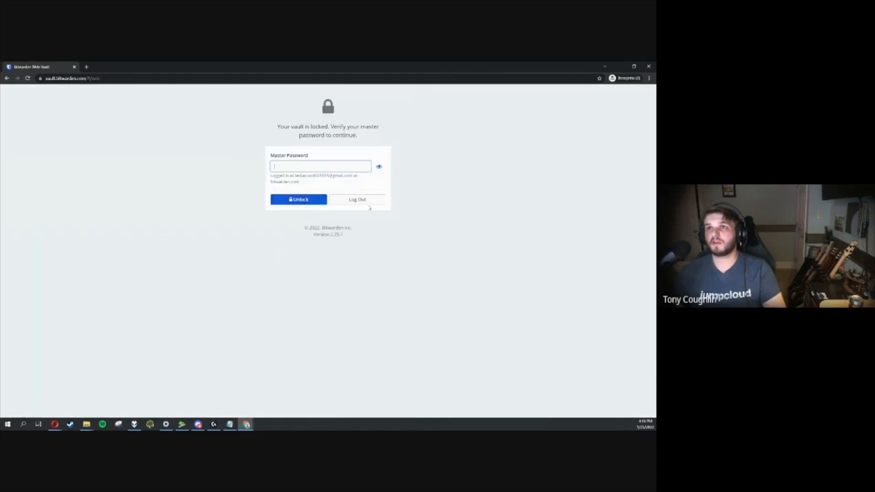
Step: Log out of the locked vault back to the Bitwarden login page
{"action": "left_click", "coordinate": [356, 200]}
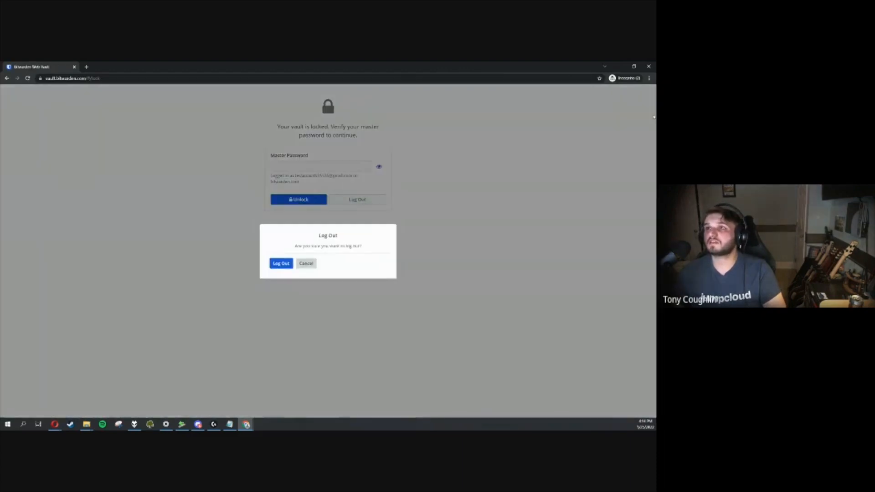
{"action": "left_click", "coordinate": [281, 262]}
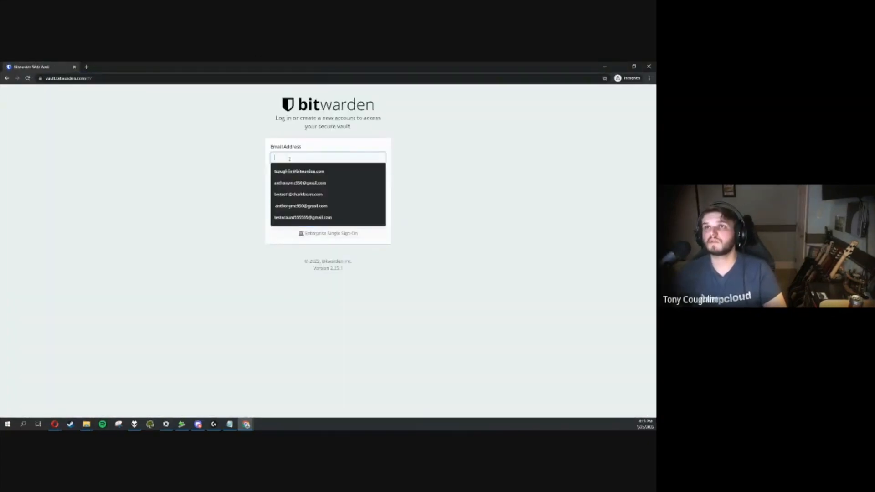
Step: Start enterprise single sign-on with organization identifier BW-123, redirecting to JumpCloud
{"action": "left_click", "coordinate": [327, 234]}
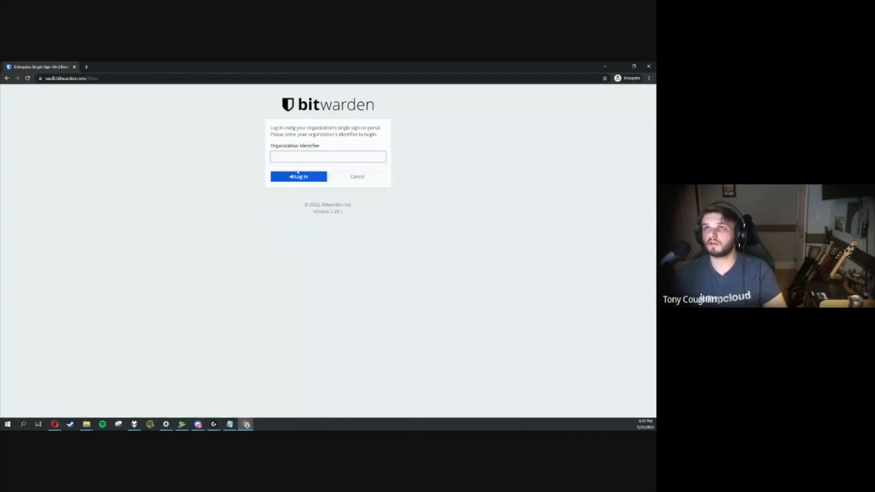
{"action": "type", "text": "BW-123"}
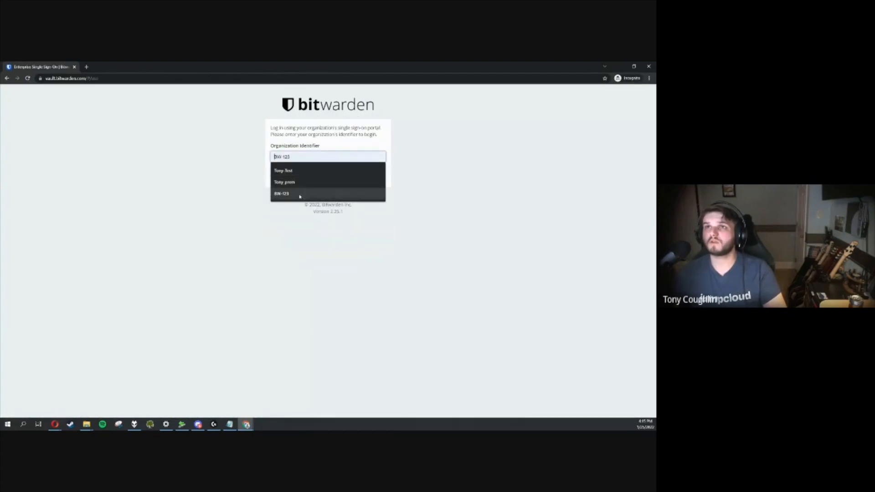
{"action": "left_click", "coordinate": [282, 193]}
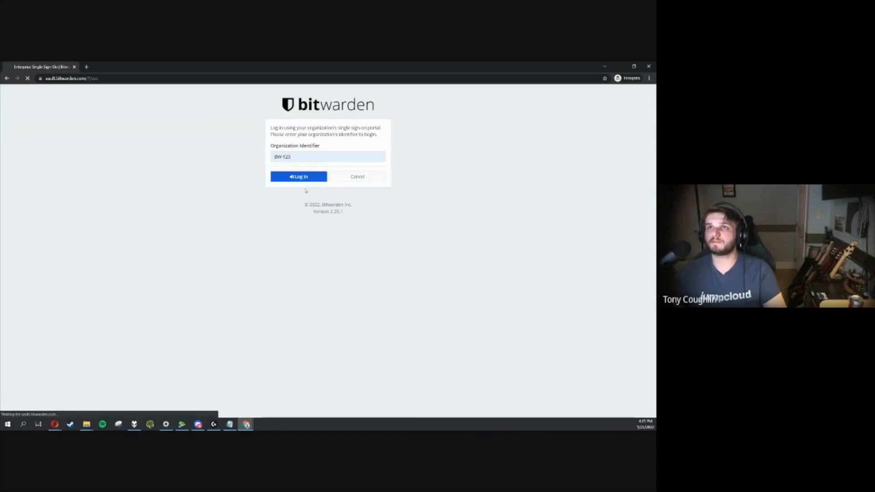
{"action": "left_click", "coordinate": [298, 176]}
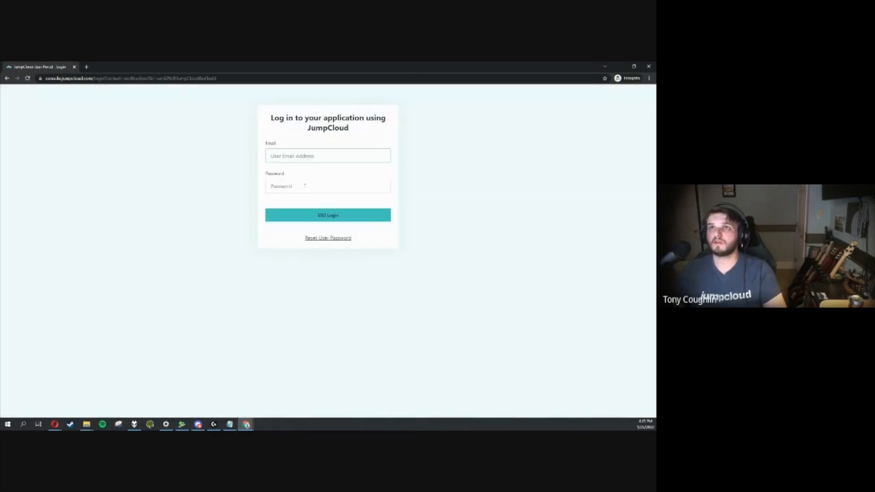
Step: Sign in to JumpCloud with the owner's email and password
{"action": "left_click", "coordinate": [327, 156]}
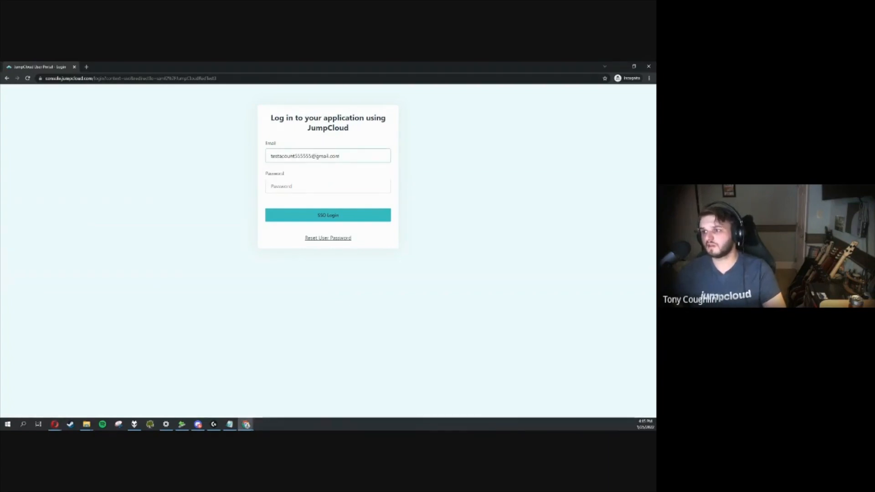
{"action": "type", "text": "password"}
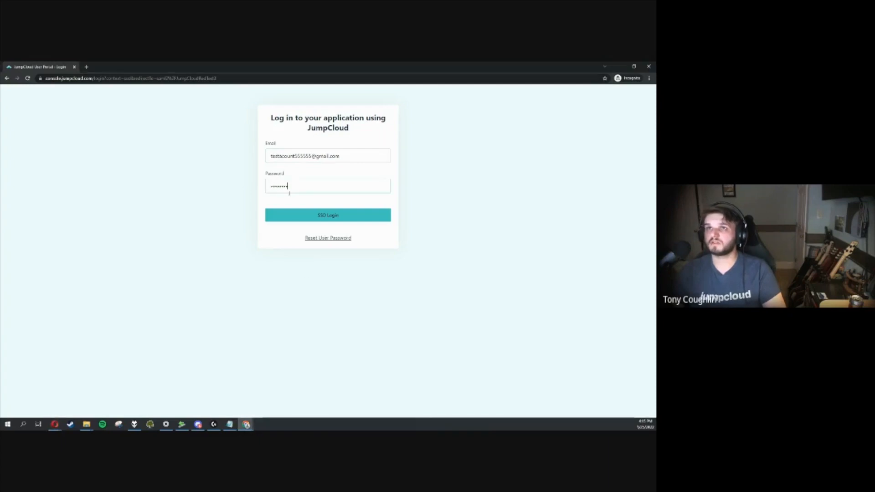
{"action": "left_click", "coordinate": [327, 215]}
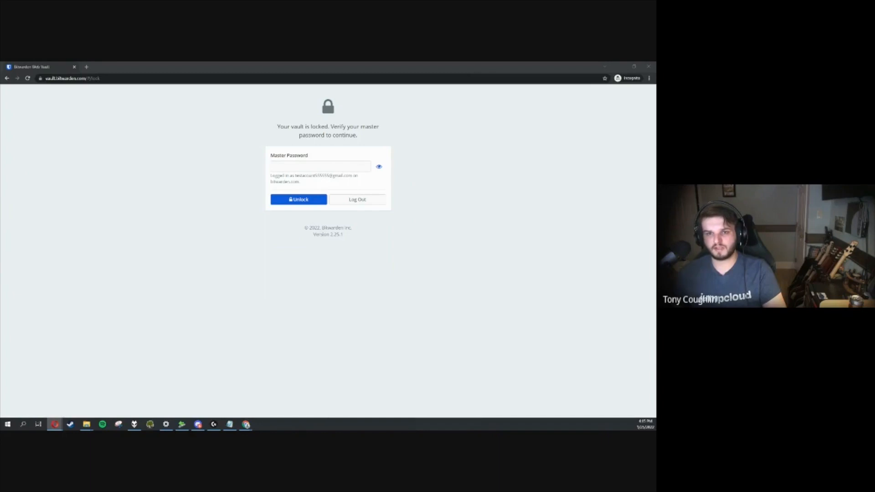
Step: Unlock the owner's vault, open the Bw_Brilliance organization, then log out
{"action": "left_click", "coordinate": [298, 200]}
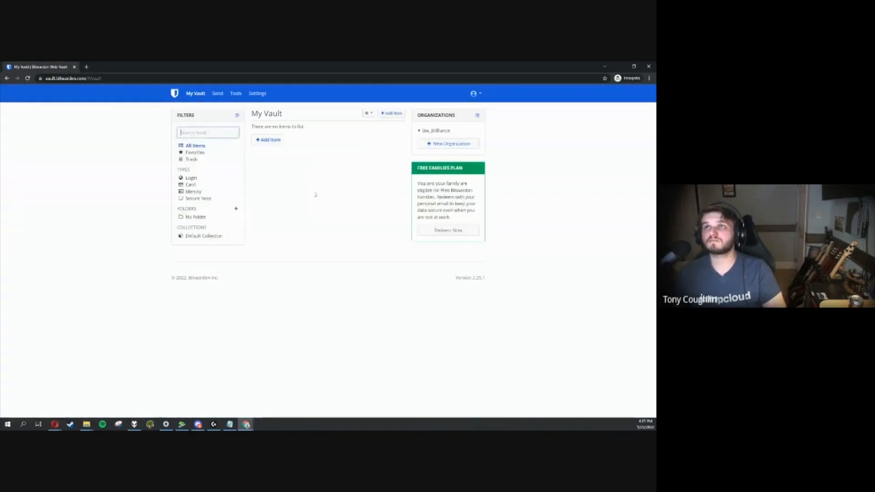
{"action": "mouse_move", "coordinate": [405, 150]}
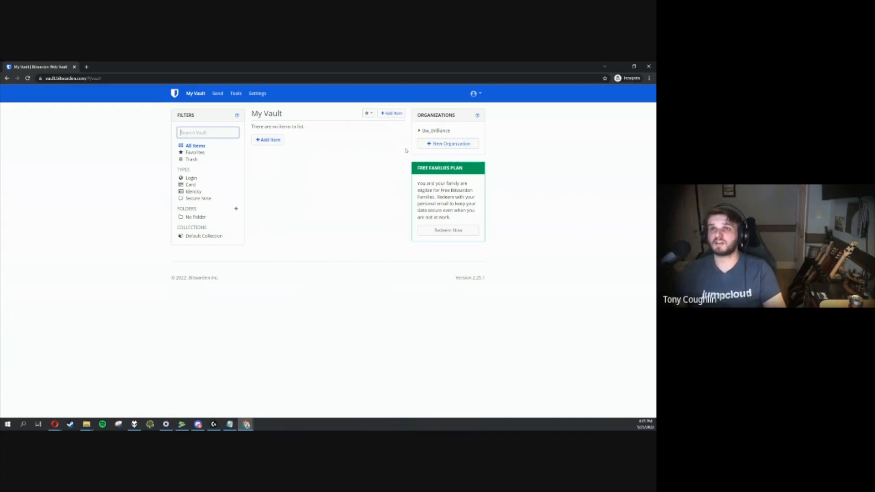
{"action": "left_click", "coordinate": [436, 130]}
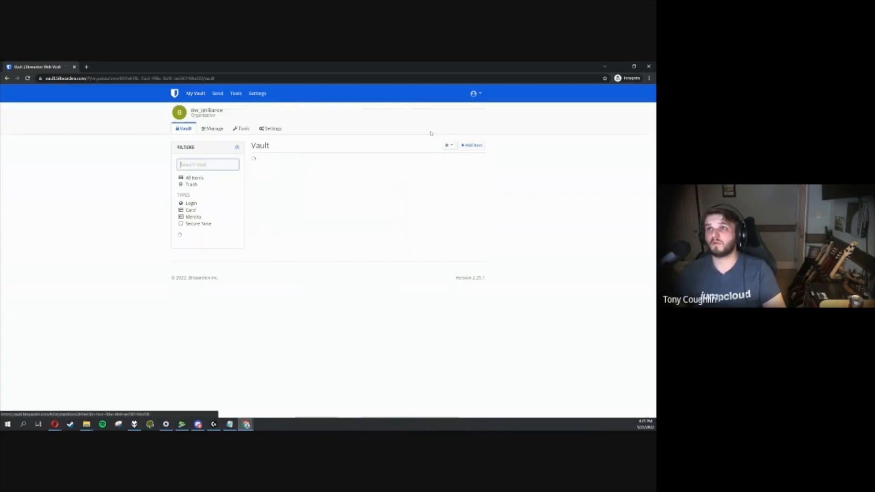
{"action": "left_click", "coordinate": [214, 128]}
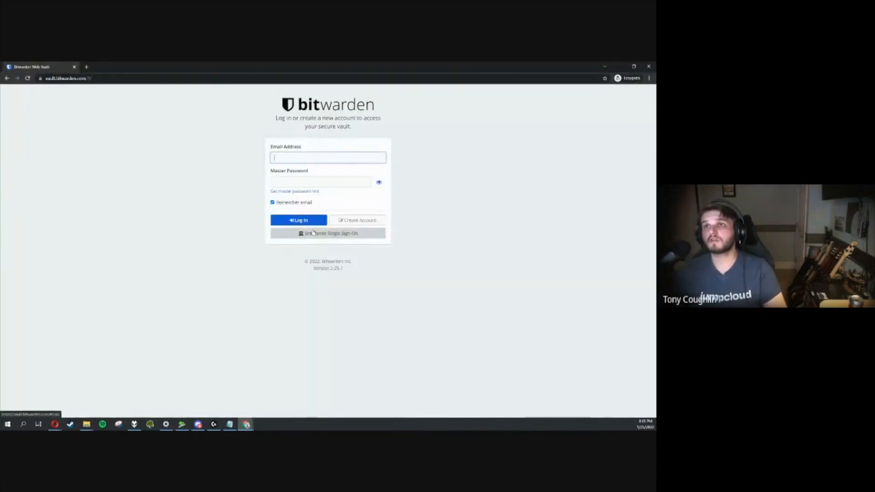
Step: Start enterprise single sign-on again using the autofilled BW-123 identifier
{"action": "left_click", "coordinate": [329, 233]}
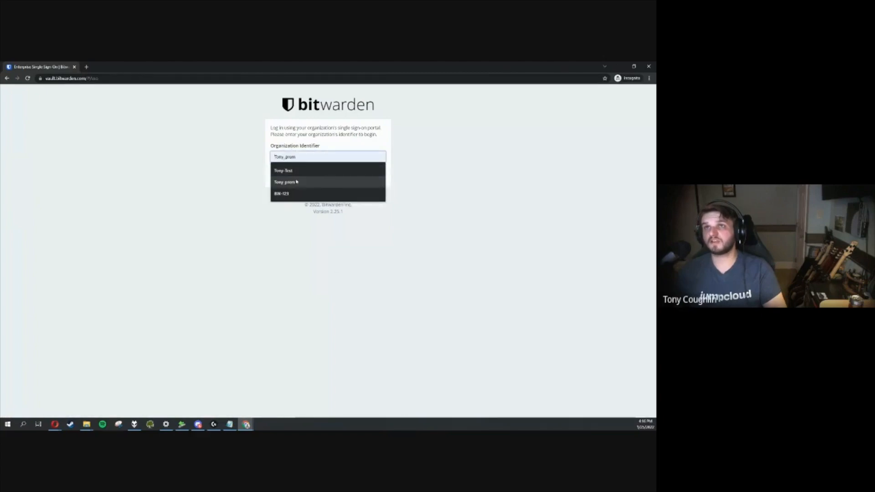
{"action": "left_click", "coordinate": [282, 193]}
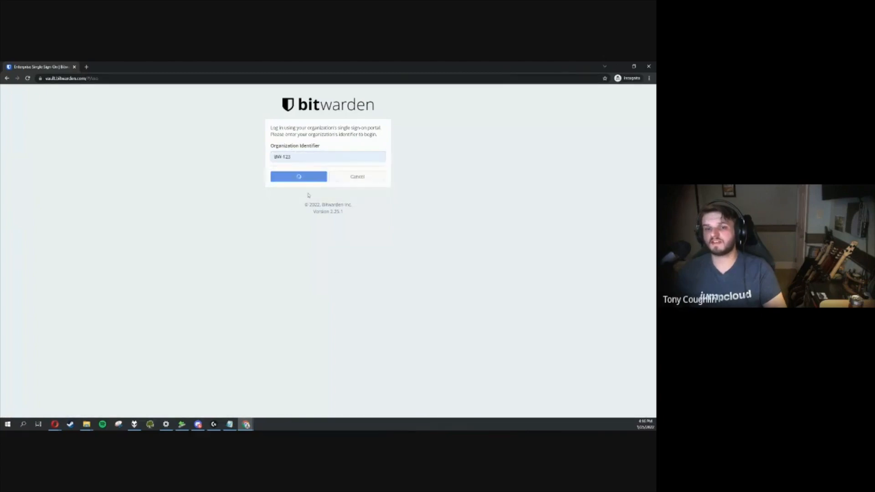
{"action": "left_click", "coordinate": [299, 176]}
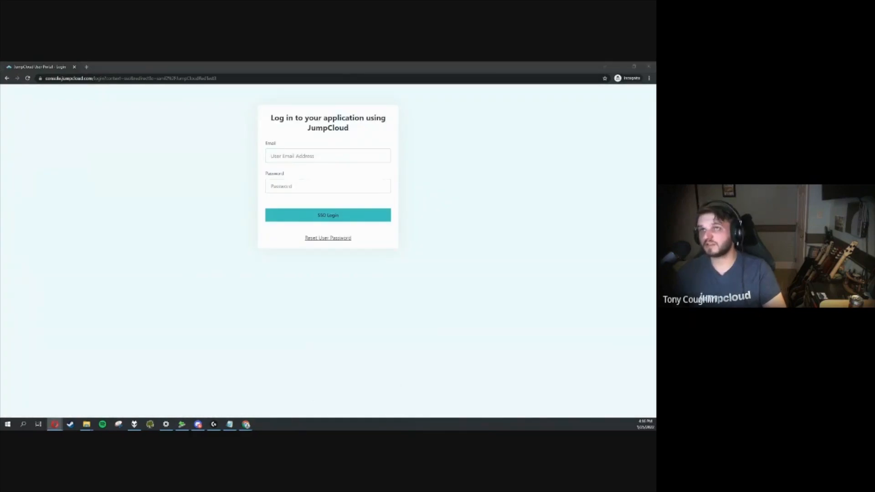
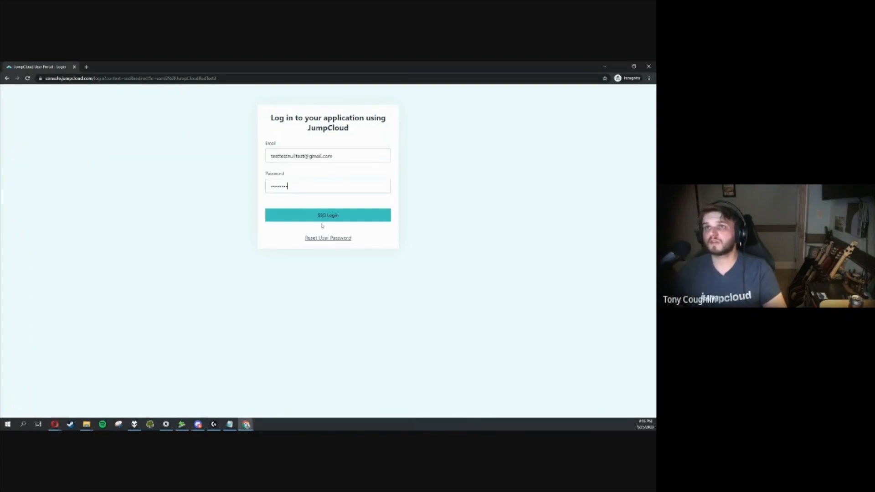
{"action": "left_click", "coordinate": [327, 215]}
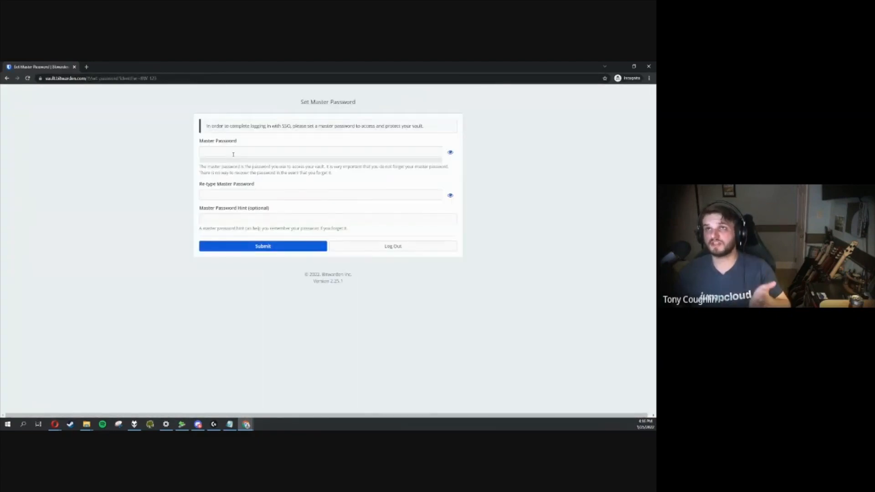
Step: Set the new SSO user's master password and accept the weak-password warning
{"action": "left_click", "coordinate": [262, 246]}
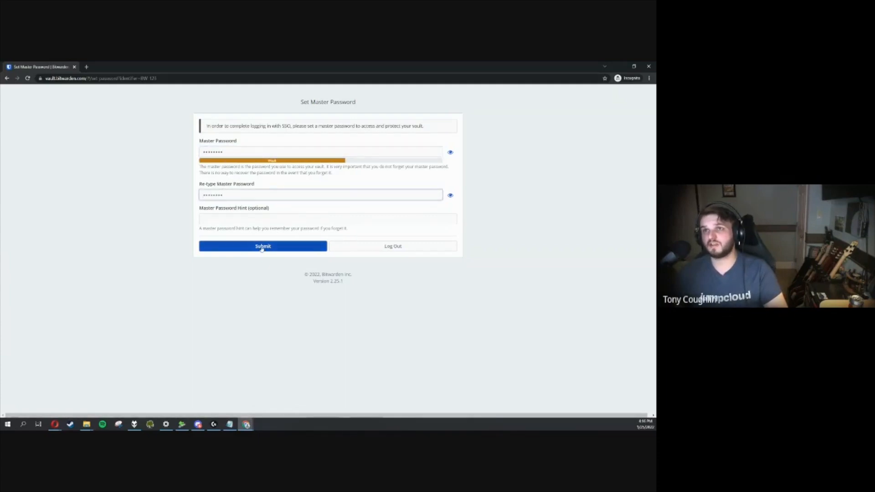
{"action": "left_click", "coordinate": [262, 247]}
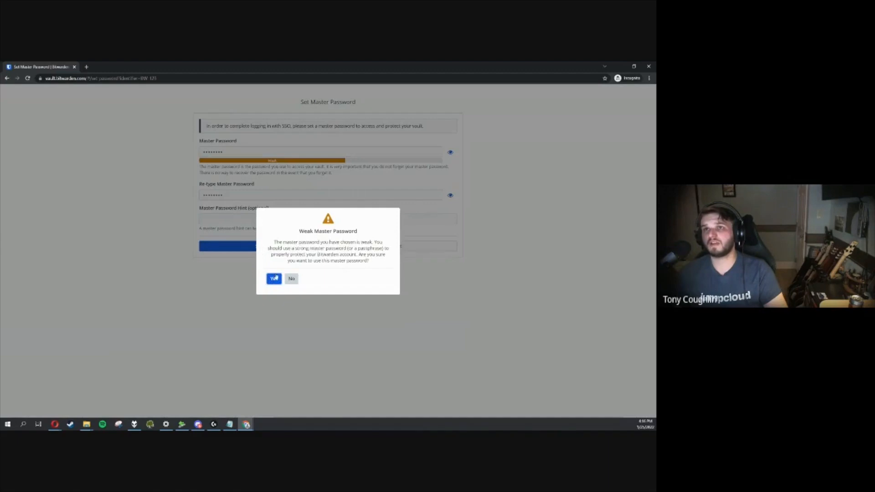
{"action": "left_click", "coordinate": [274, 279]}
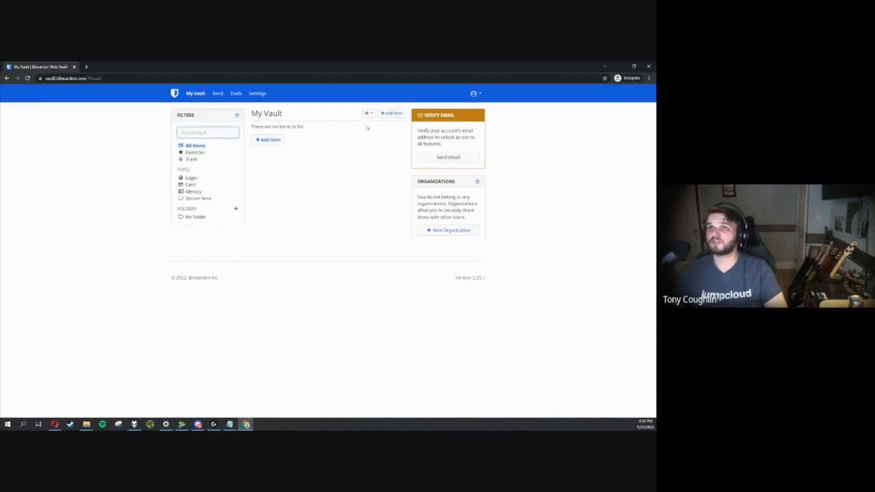
{"action": "mouse_move", "coordinate": [338, 145]}
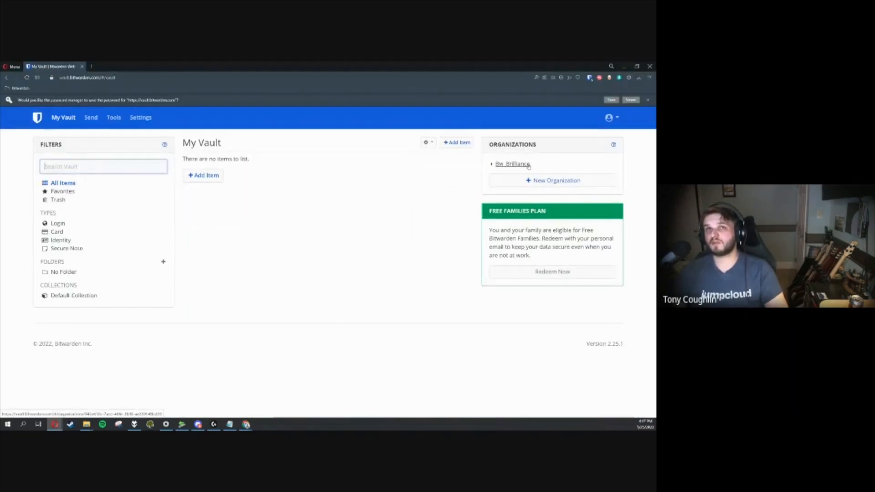
Step: Confirm Test User's membership in Bw_Brilliance from People, then view the Event Logs
{"action": "left_click", "coordinate": [511, 163]}
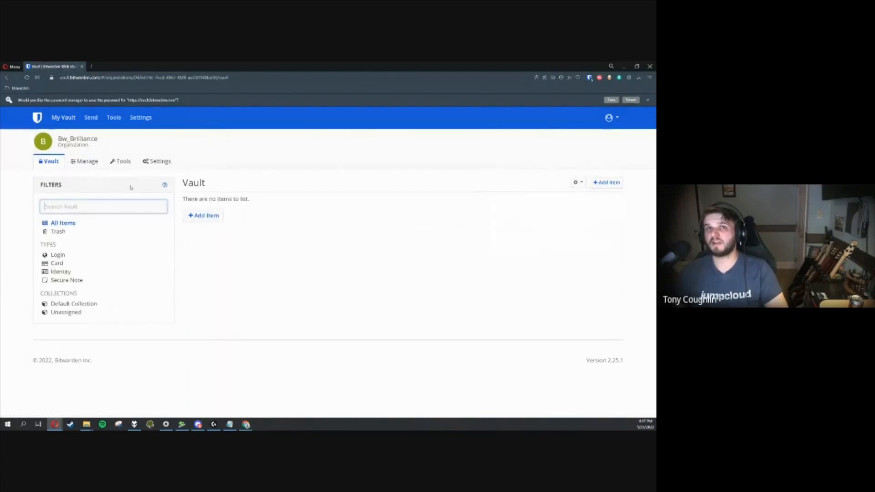
{"action": "left_click", "coordinate": [87, 161]}
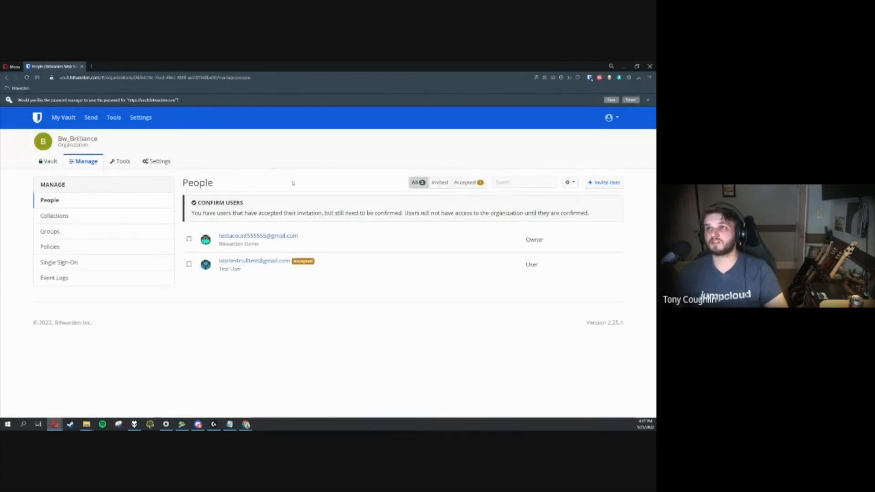
{"action": "mouse_move", "coordinate": [310, 271]}
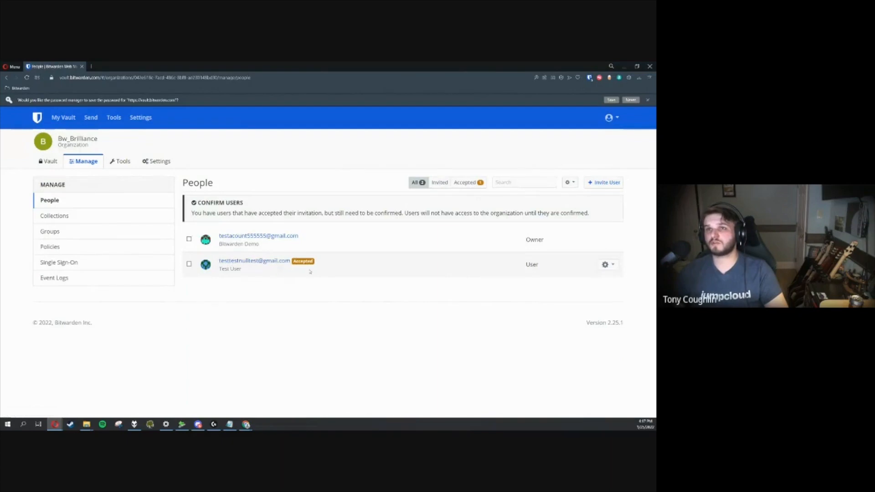
{"action": "left_click", "coordinate": [604, 264]}
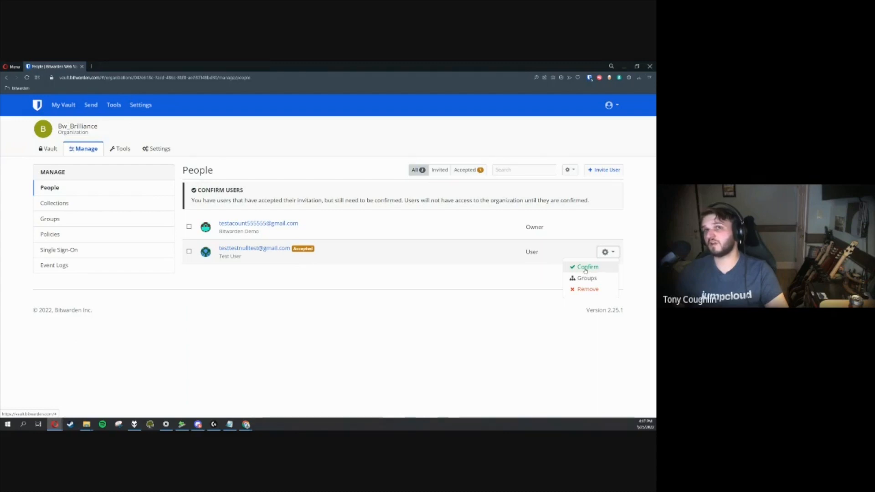
{"action": "left_click", "coordinate": [587, 267]}
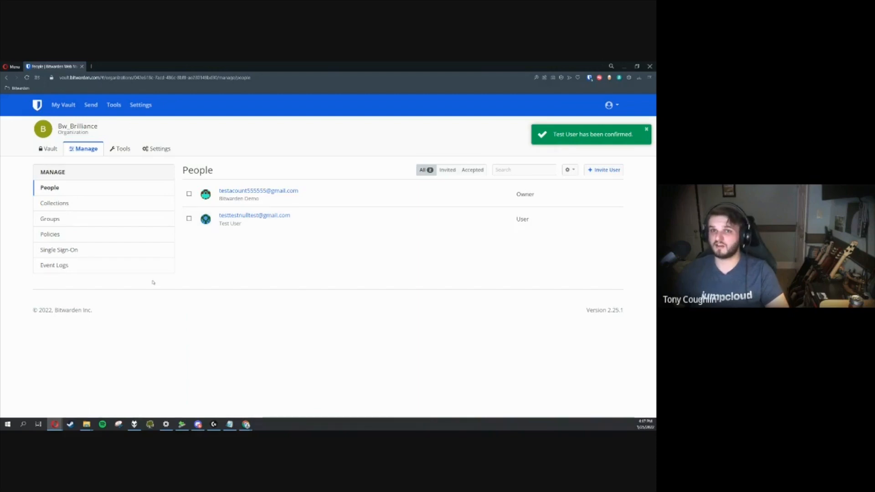
{"action": "left_click", "coordinate": [54, 265]}
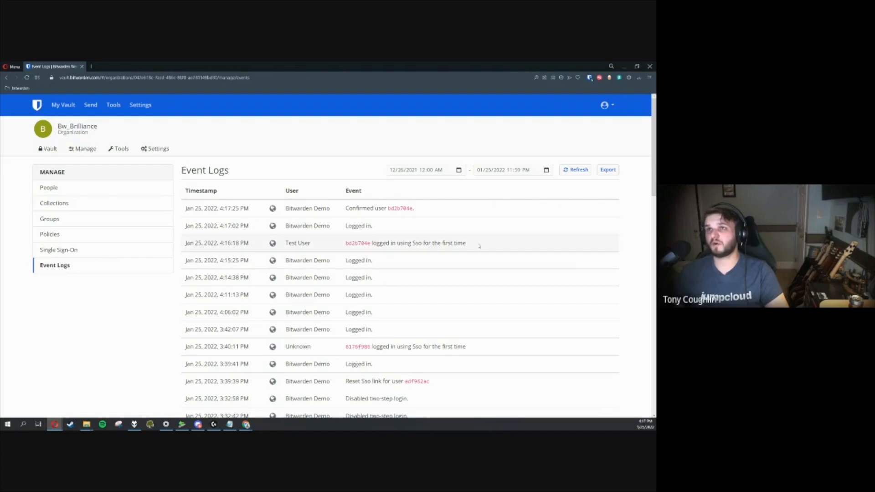
{"action": "double_click", "coordinate": [418, 243]}
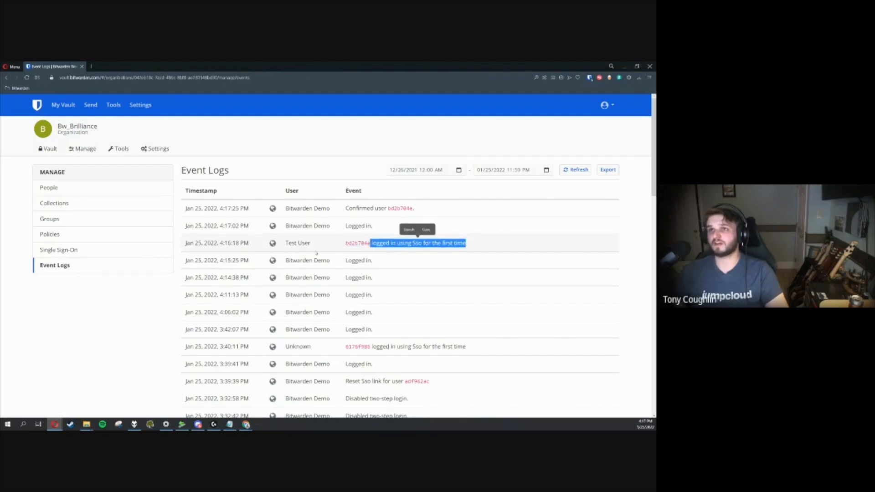
{"action": "mouse_move", "coordinate": [359, 248]}
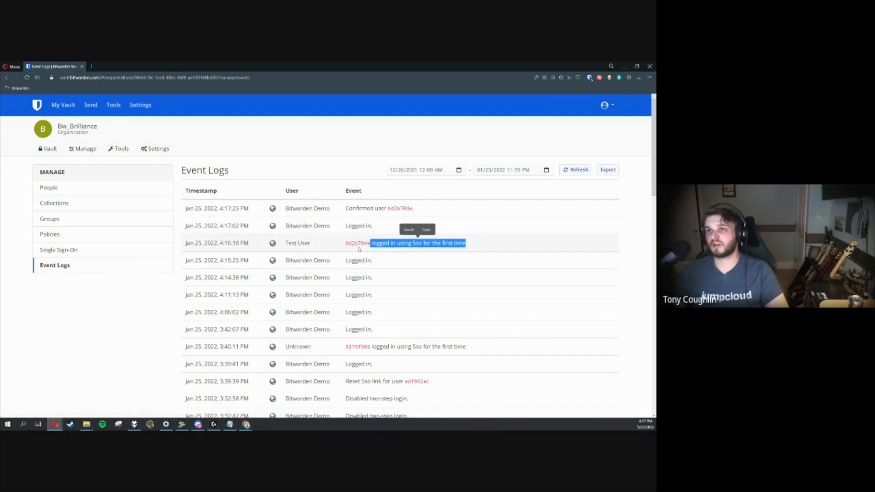